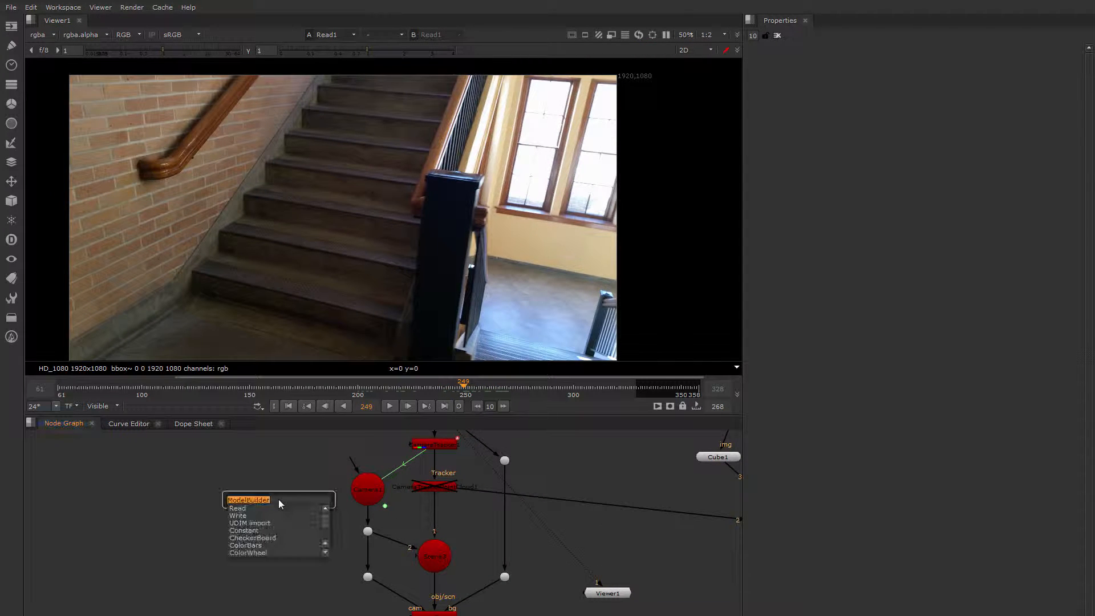
Step: Create a ModelBuilder node and hook it to the stair footage and tracked camera
text(model)
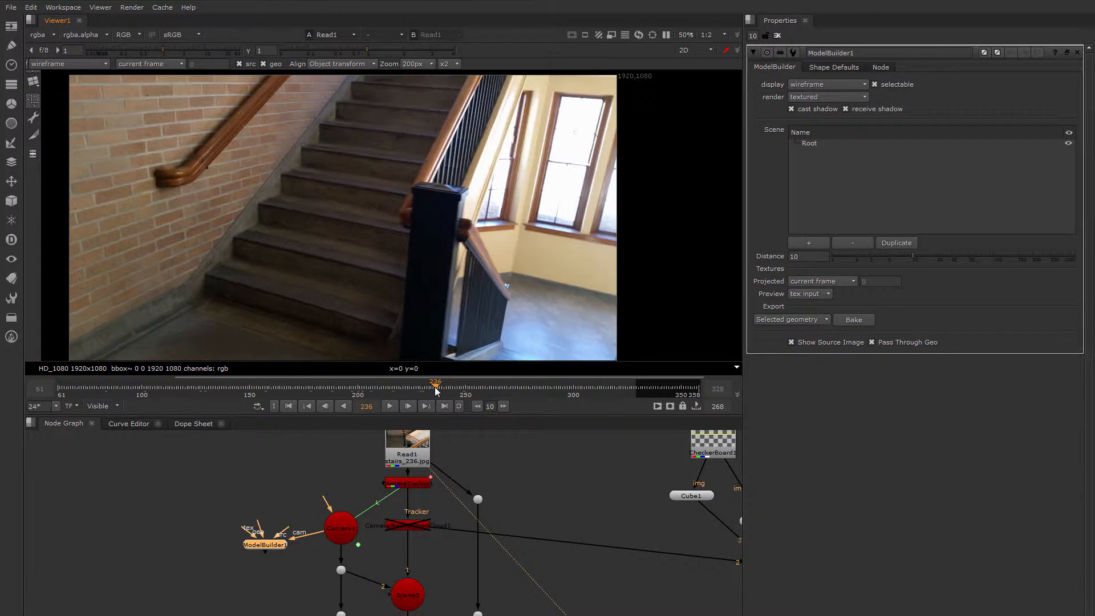
click(407, 484)
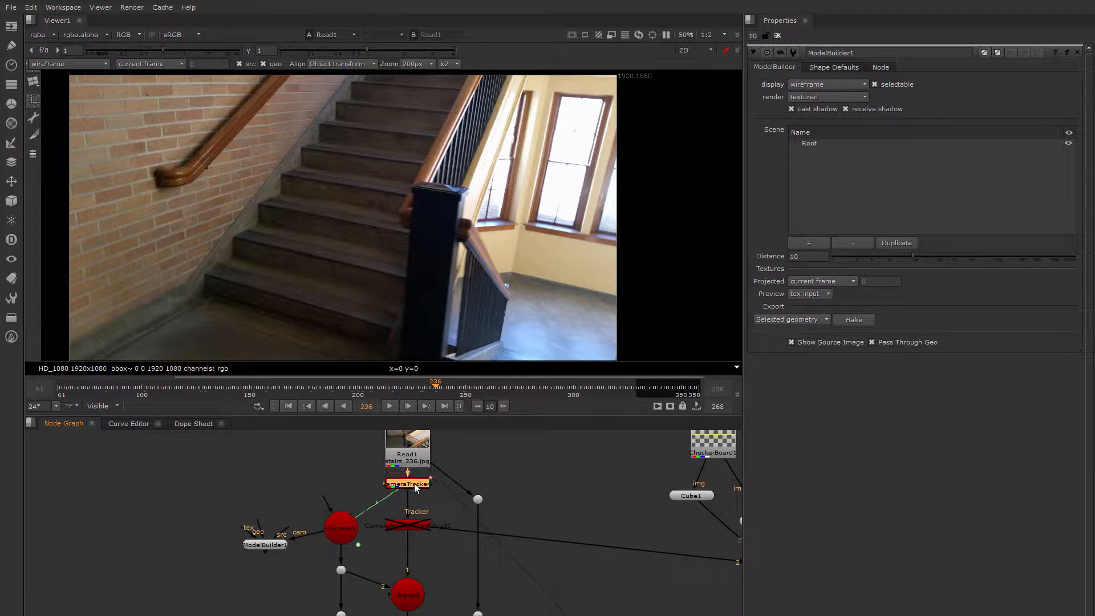
mouse_move(319, 506)
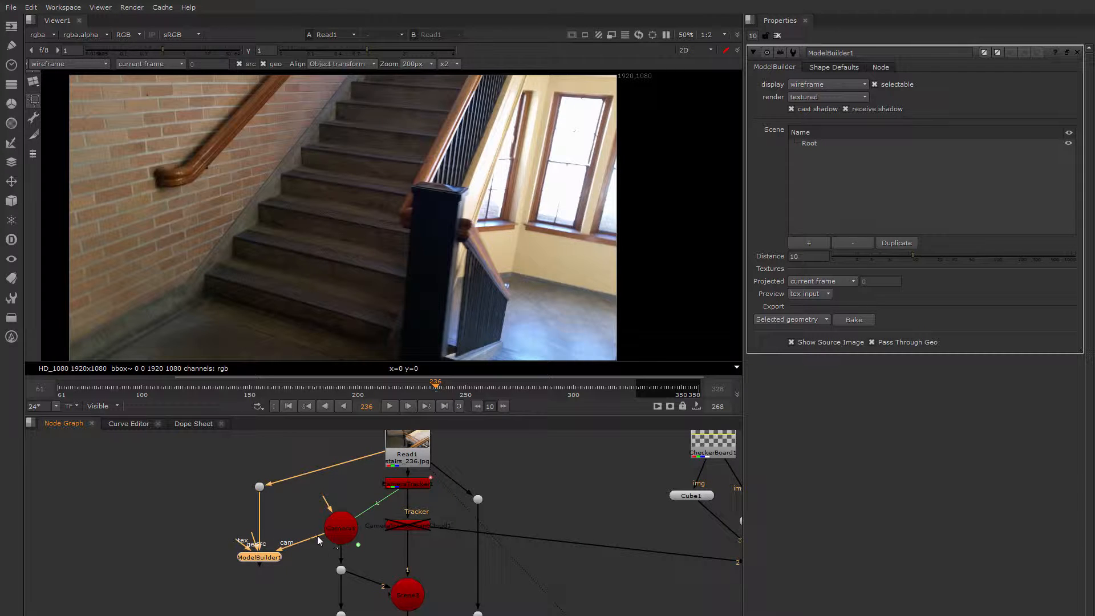
Step: Show ModelBuilder1 in the Viewer through the tracked camera over the stair footage
click(260, 557)
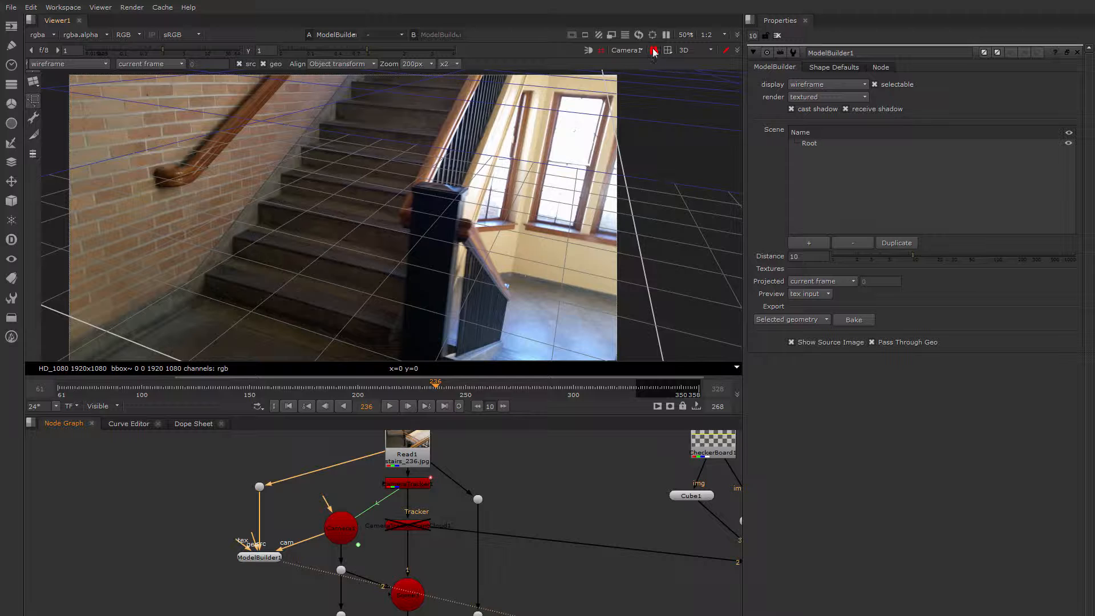
mouse_move(654, 51)
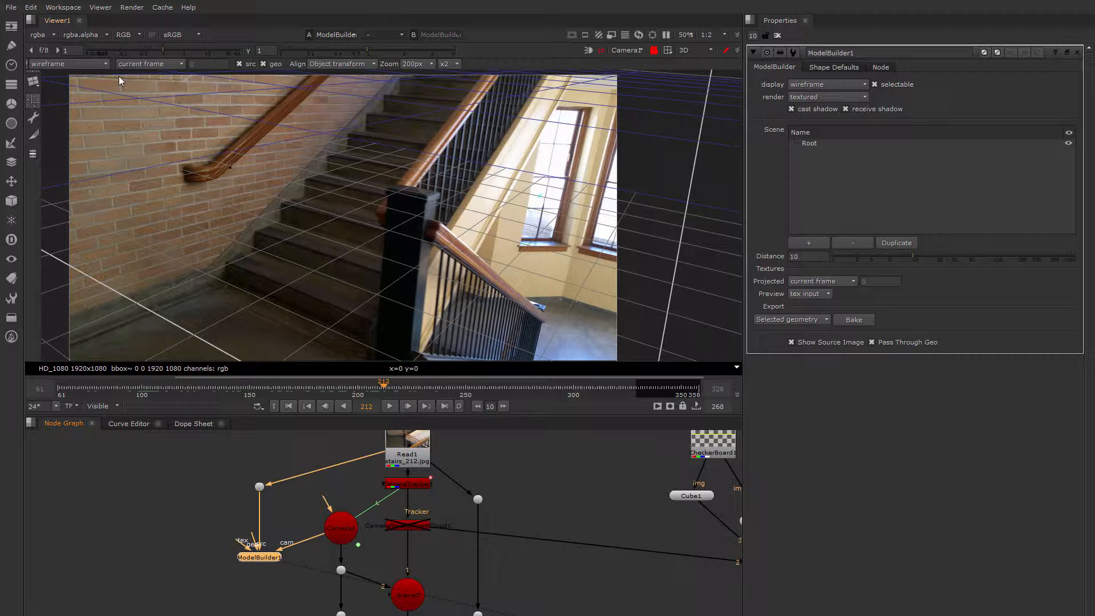
mouse_move(39, 139)
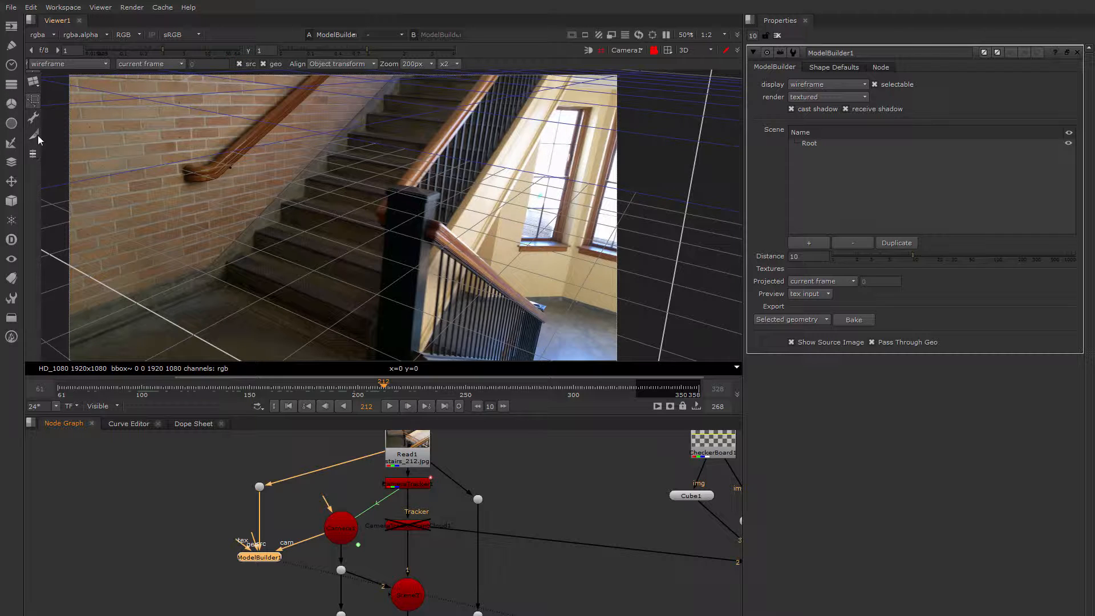
mouse_move(96, 244)
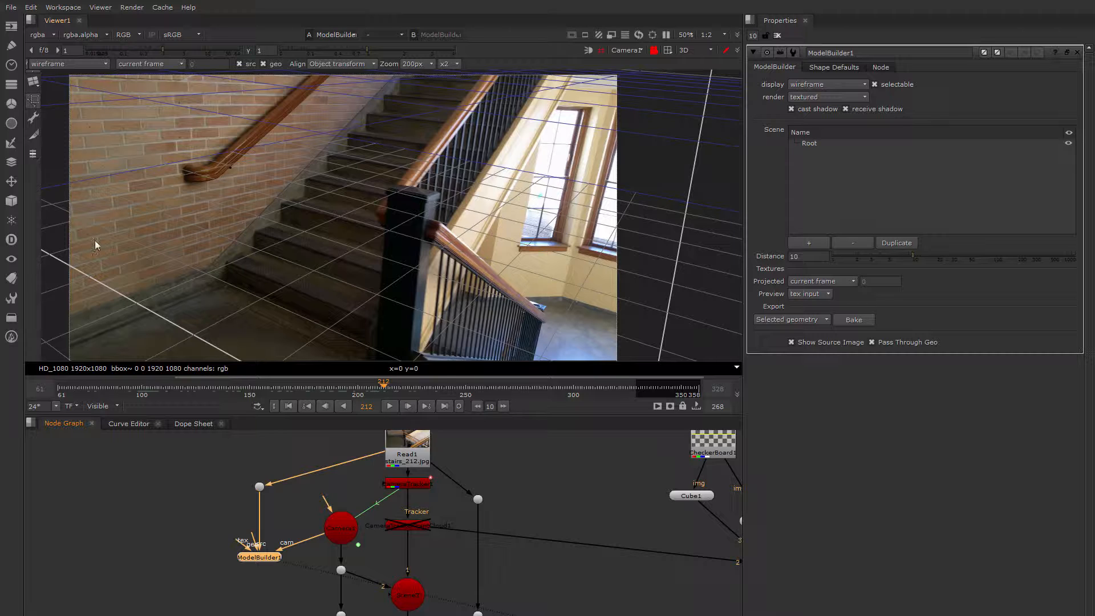
mouse_move(89, 174)
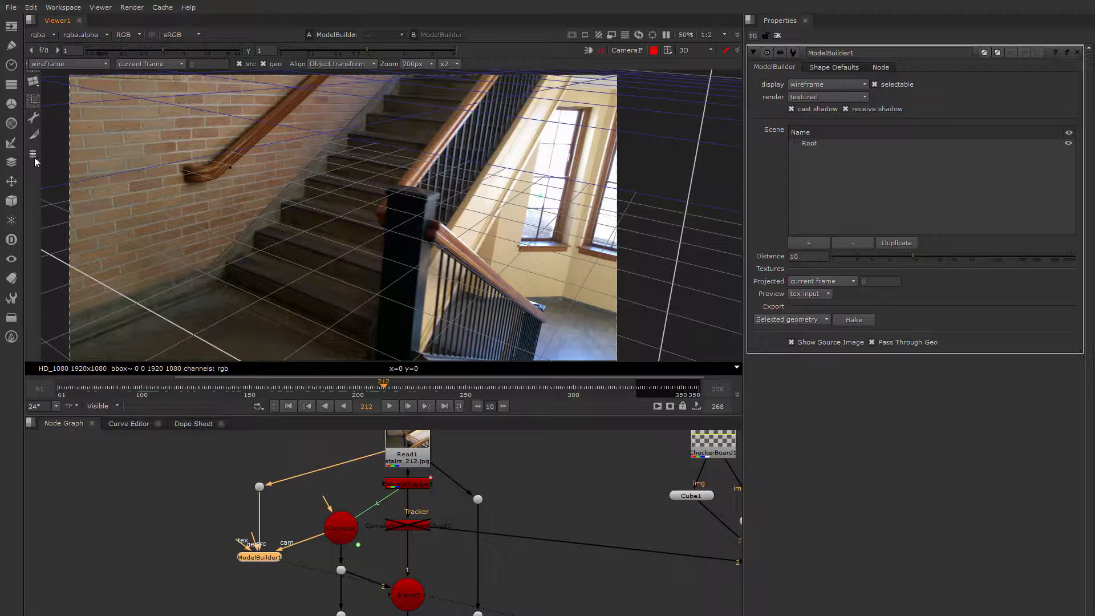
mouse_move(32, 104)
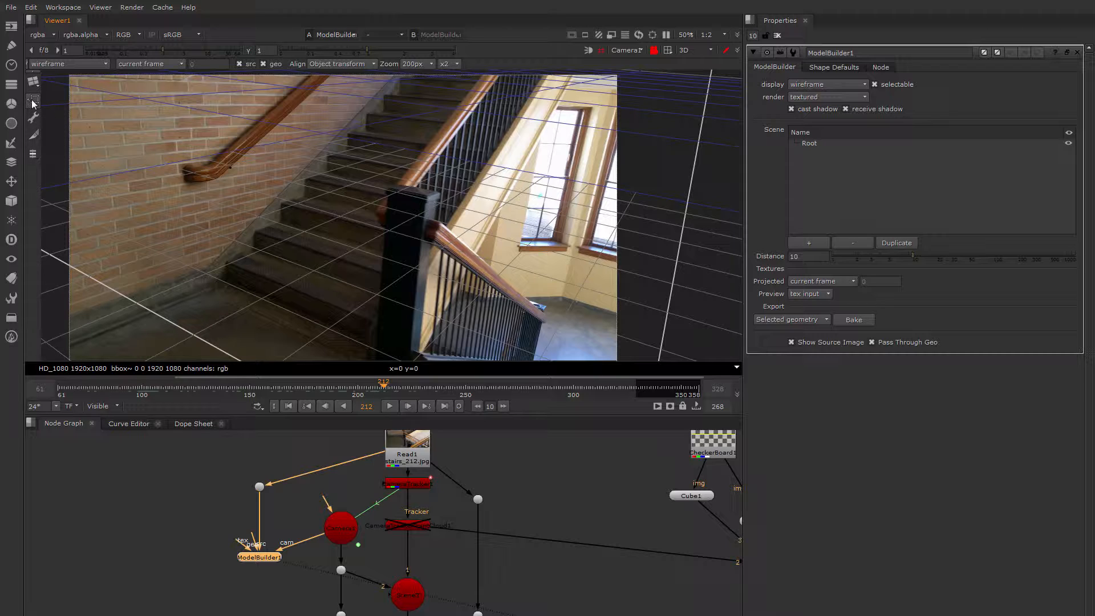
mouse_move(32, 118)
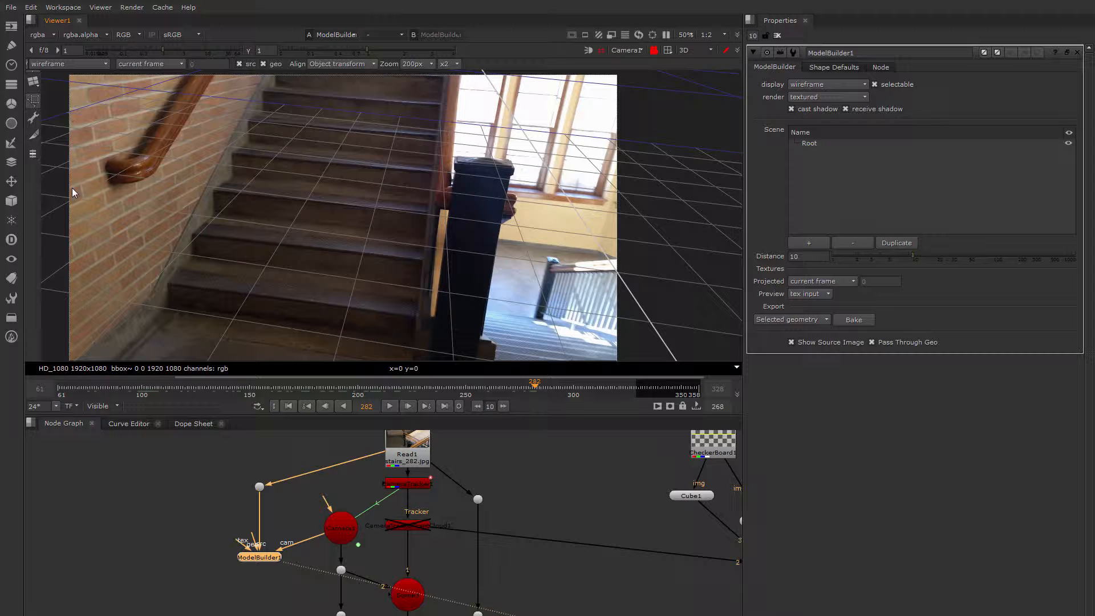
mouse_move(335, 413)
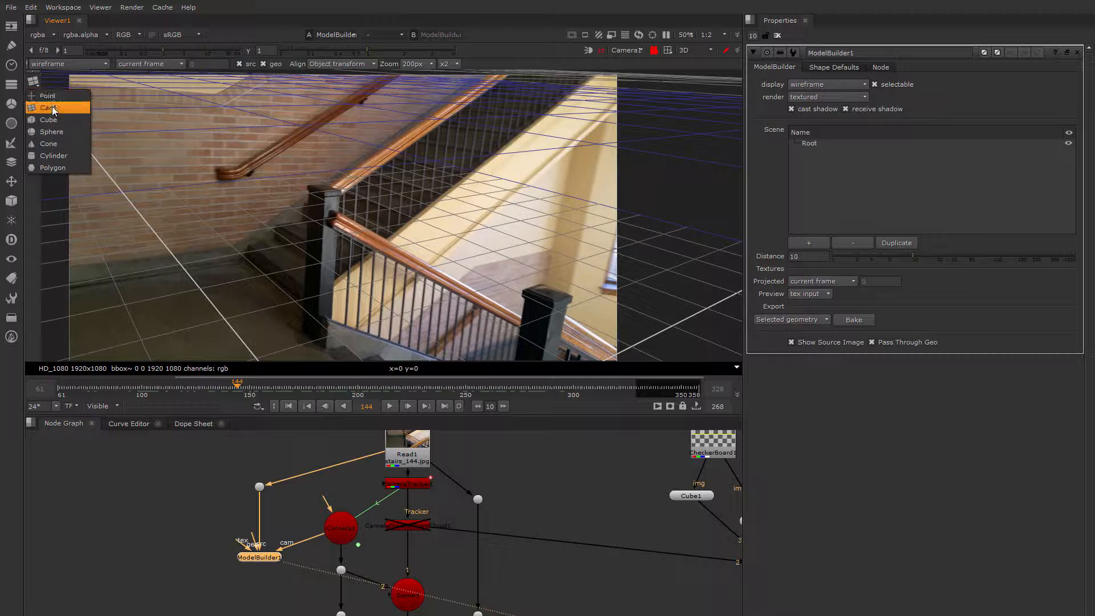
Step: Place a Cube shape in the scene and pull a corner onto the stair pillar at an earlier frame
click(49, 120)
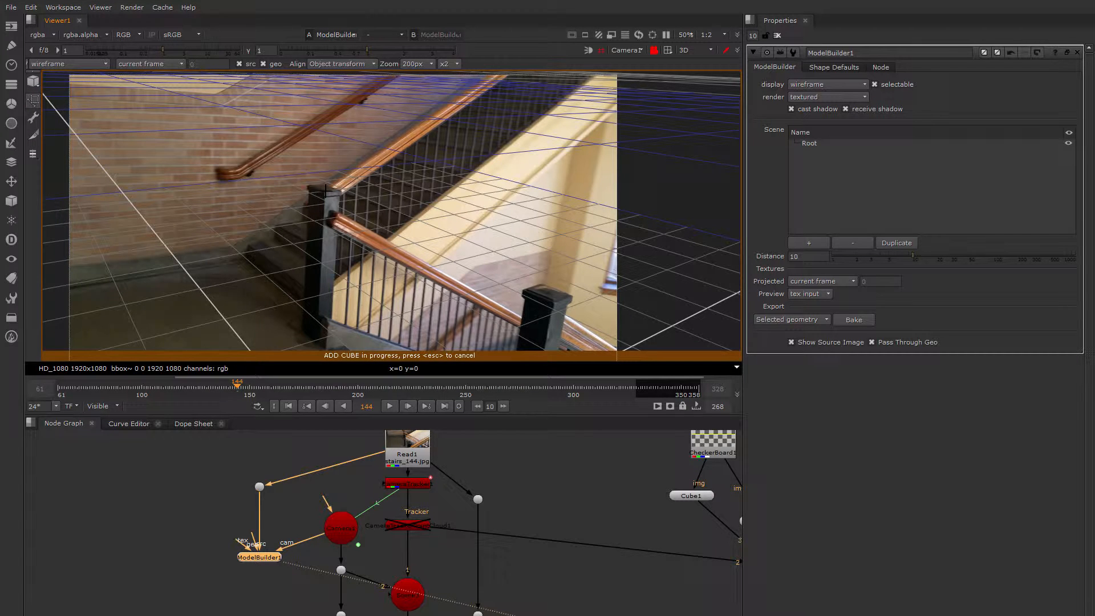
click(318, 194)
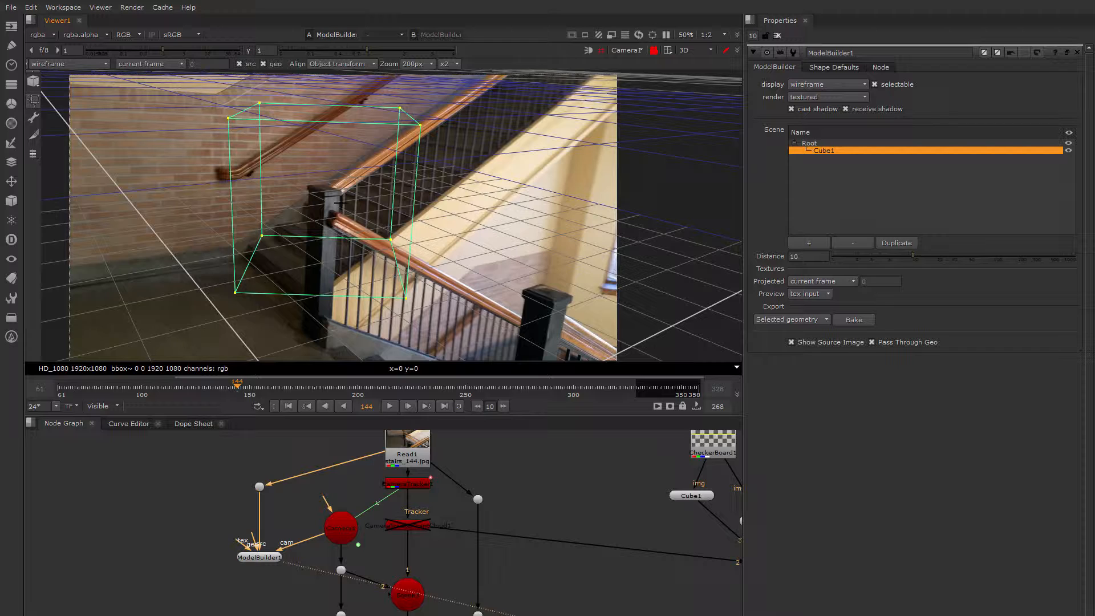
mouse_move(408, 134)
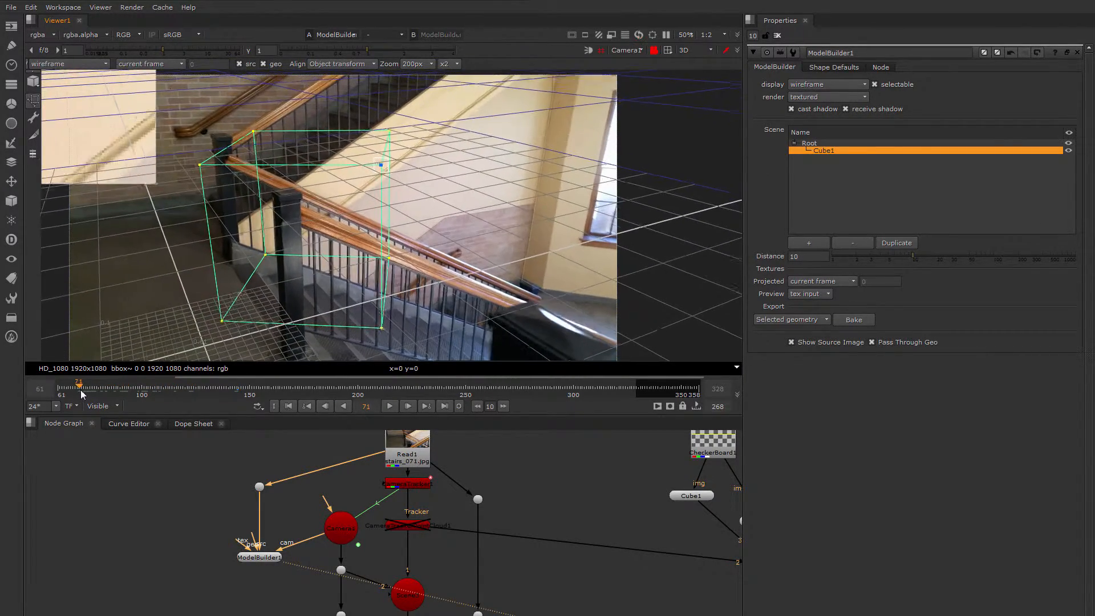
click(101, 406)
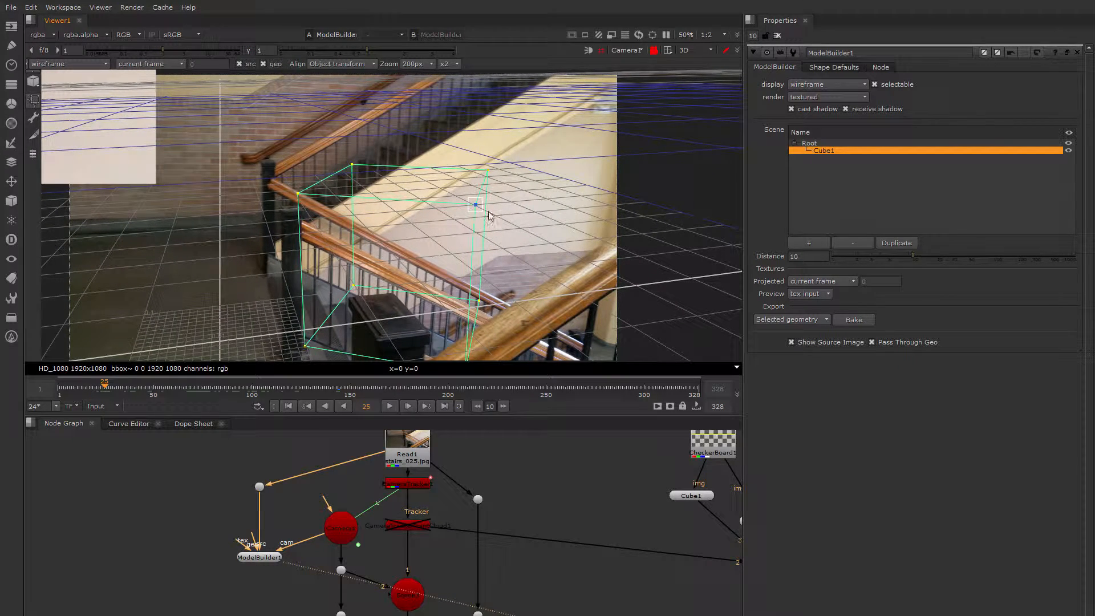
drag(474, 204, 267, 164)
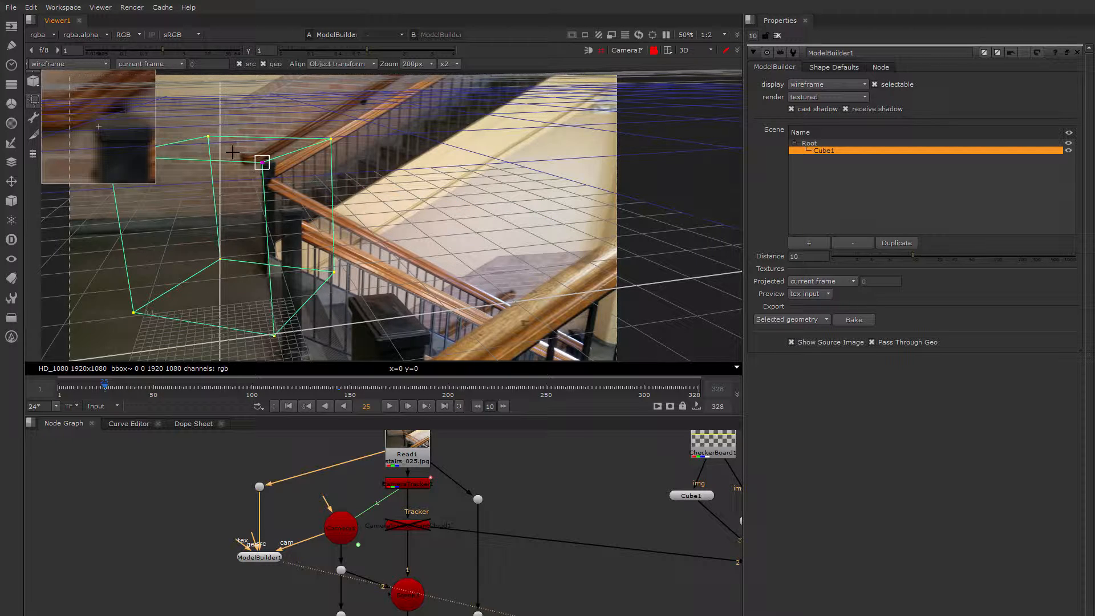
mouse_move(208, 141)
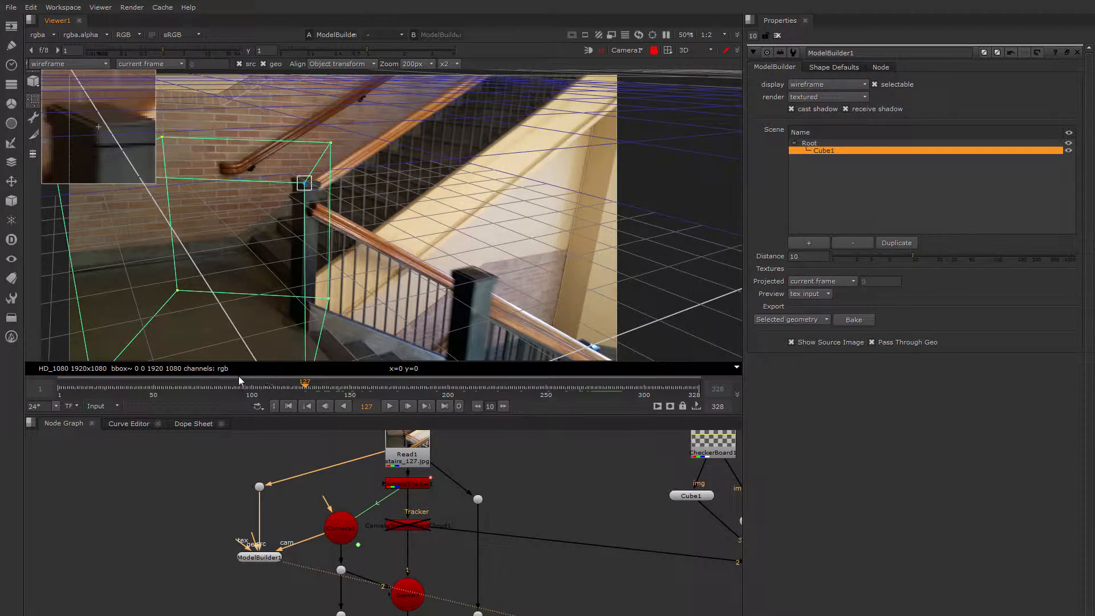
Step: At a new frame, pull the cube's top corners onto the pillar cap
click(217, 389)
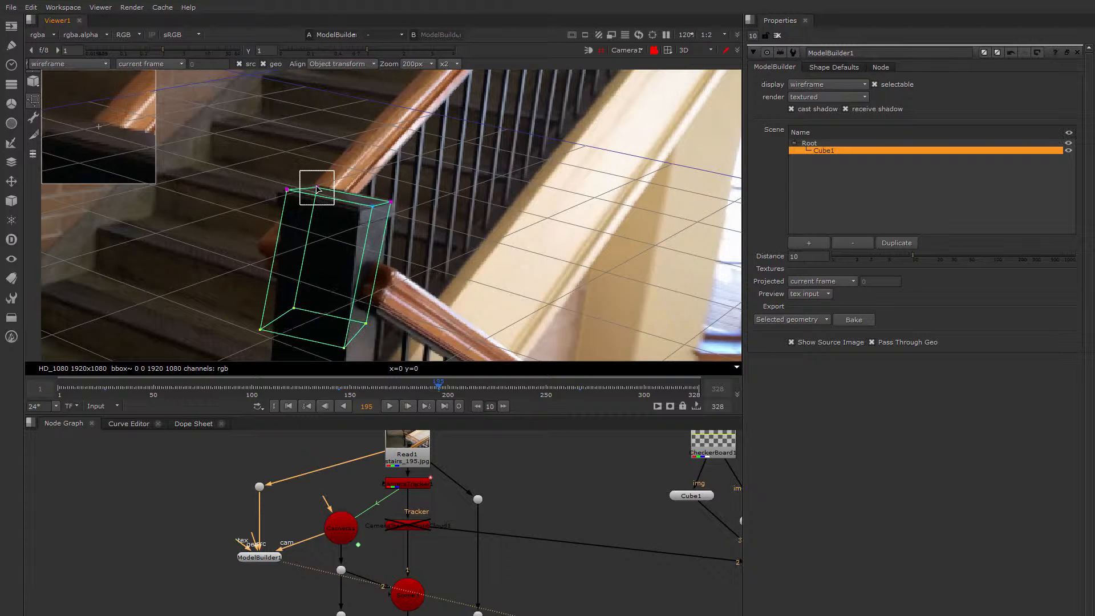
drag(316, 187, 316, 185)
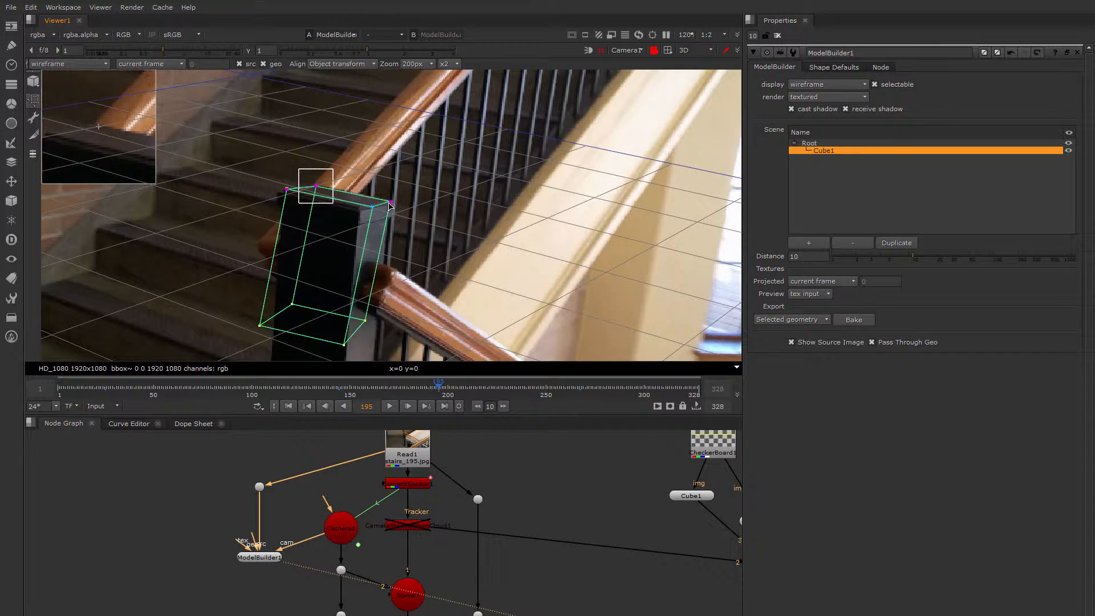
drag(315, 182, 392, 204)
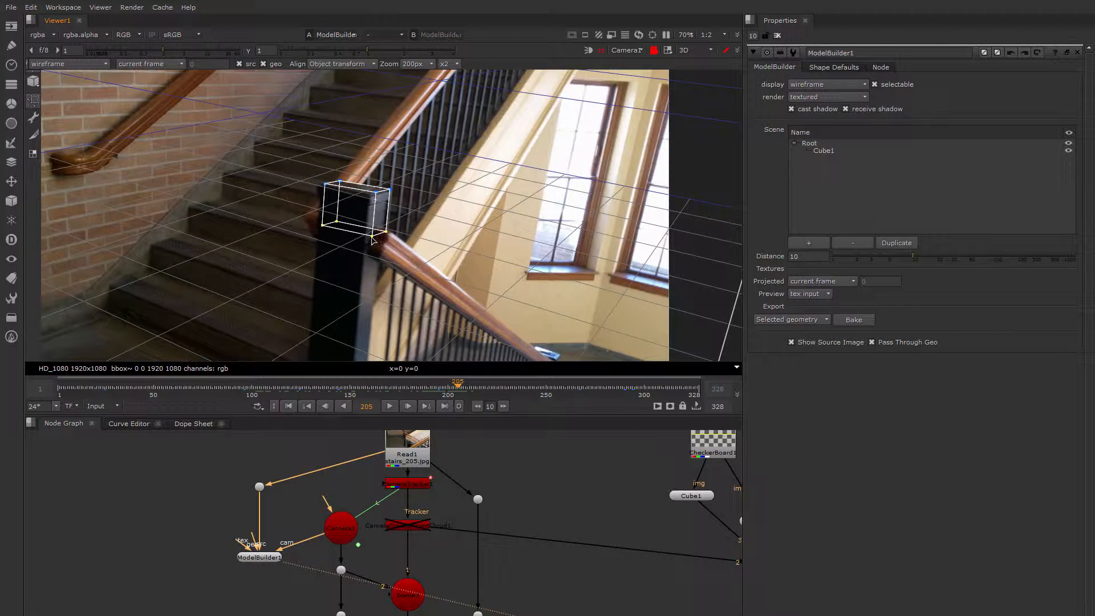
Step: Stretch Cube1 into a tall box covering the newel post from cap to floor, checked across frames
click(457, 388)
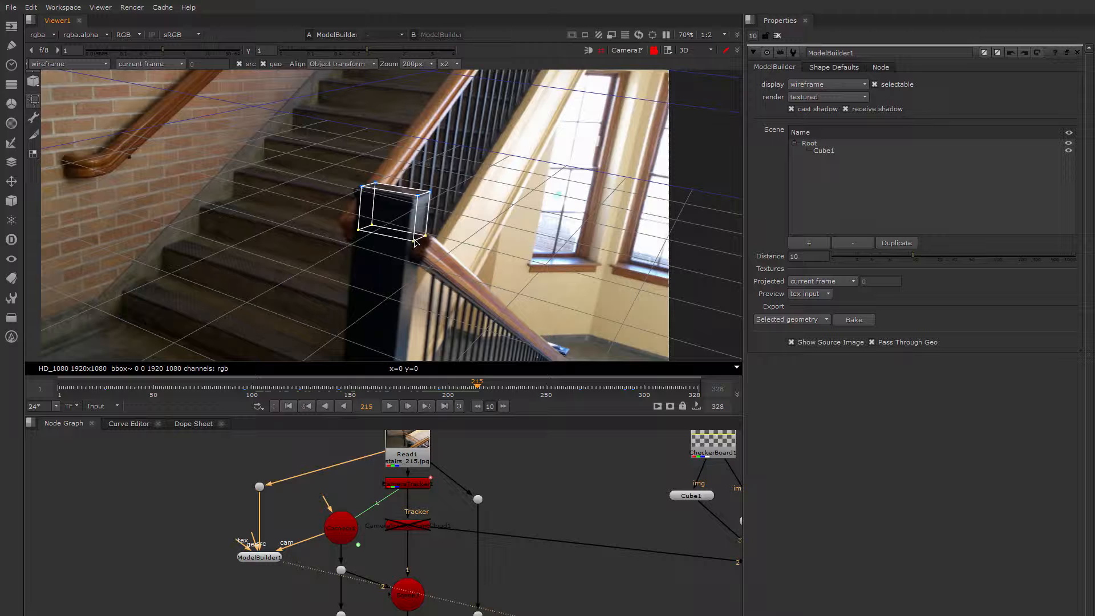
mouse_move(446, 342)
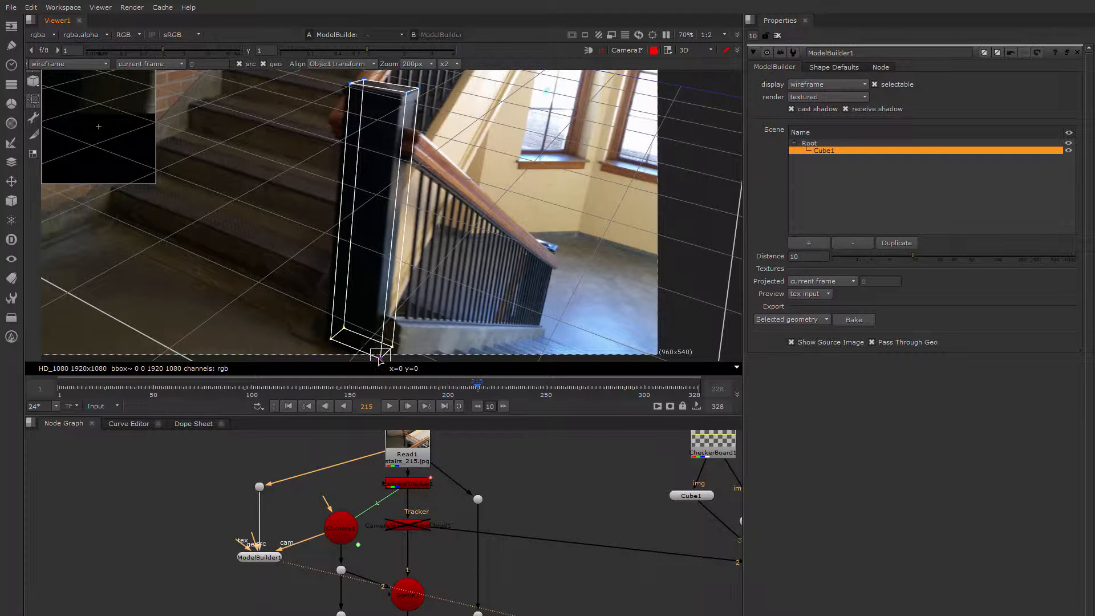
click(440, 383)
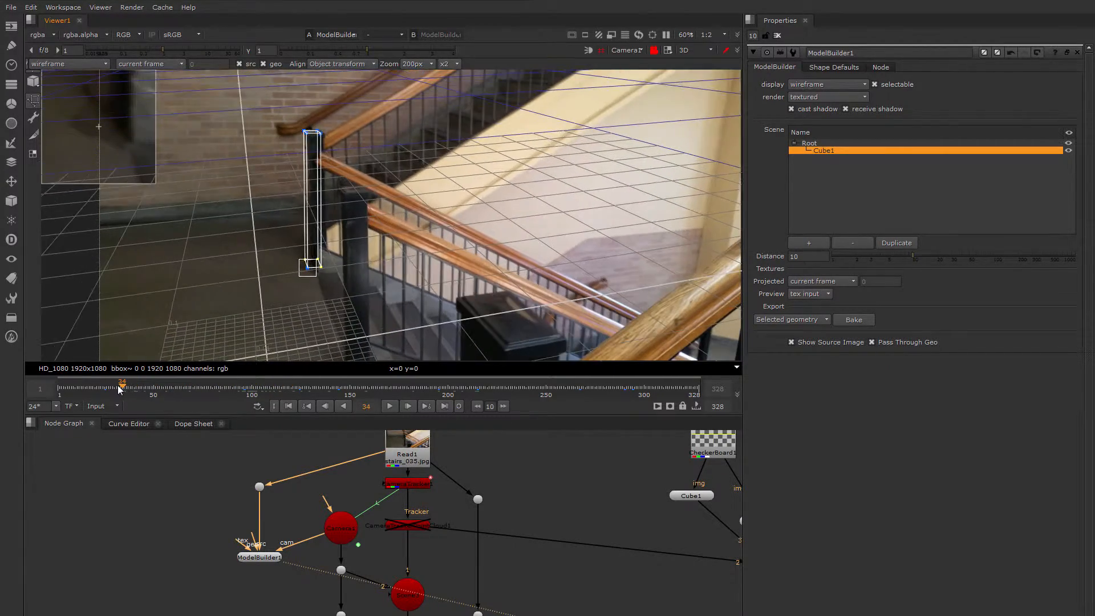
click(87, 388)
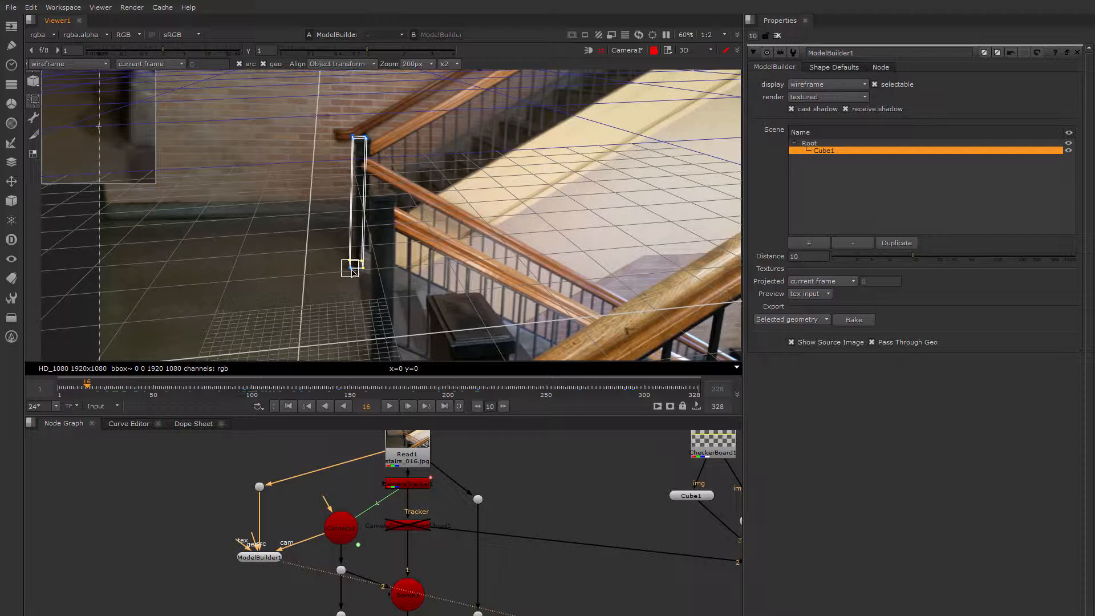
scroll(up, 3)
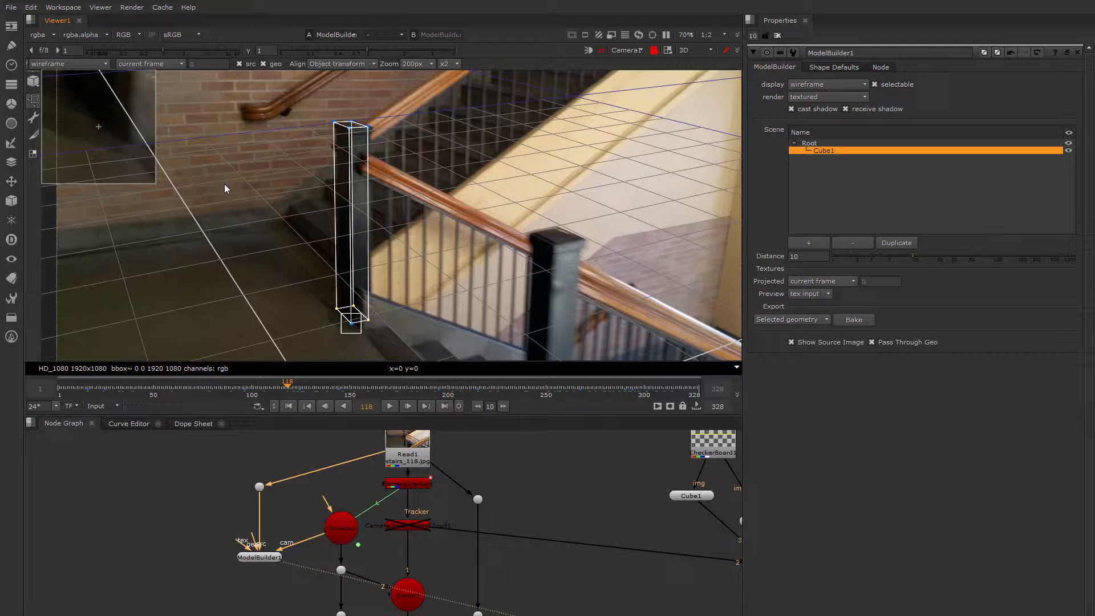
click(411, 389)
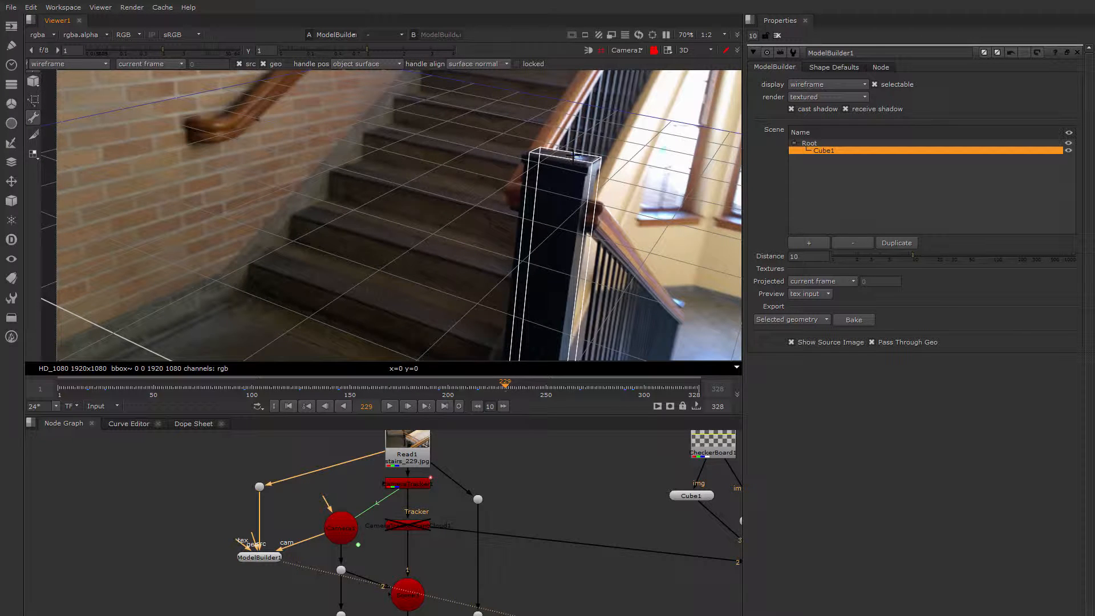
Step: Switch the ModelBuilder selection mode to individual faces
click(32, 155)
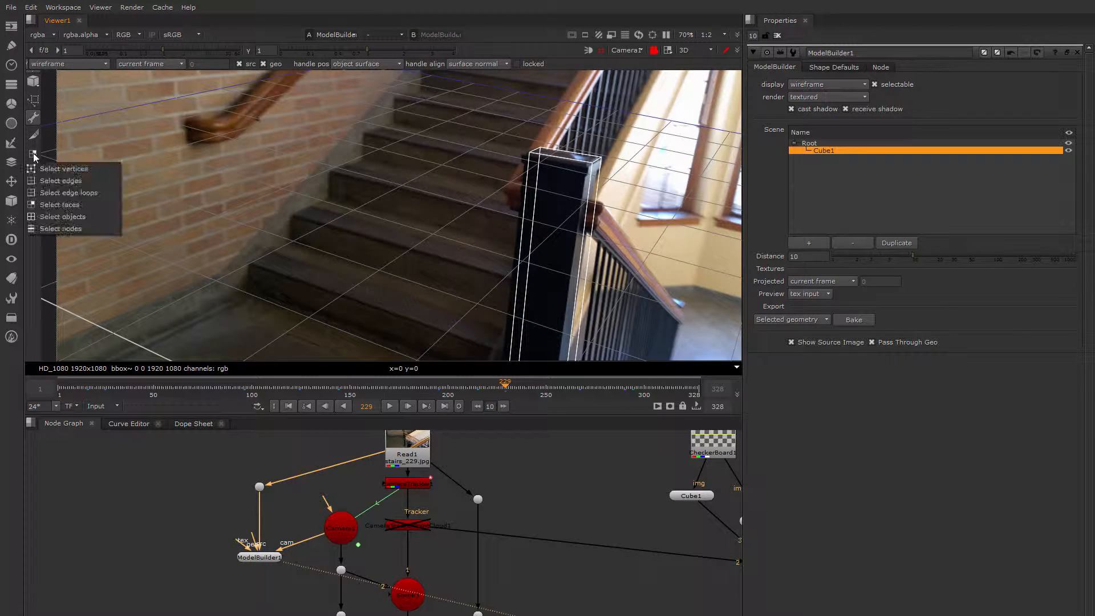
mouse_move(62, 180)
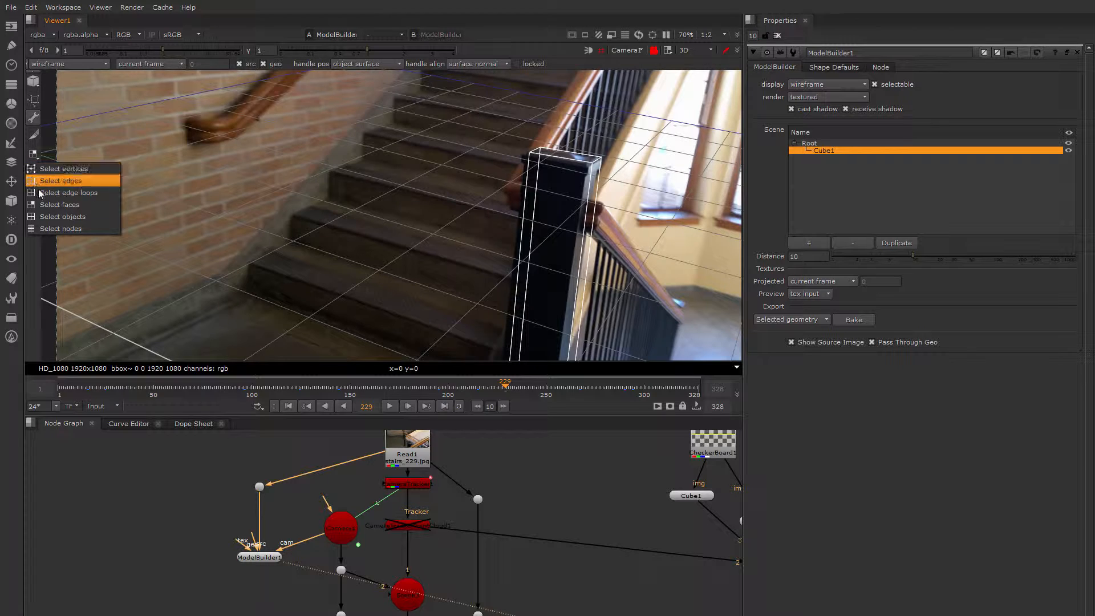
mouse_move(63, 216)
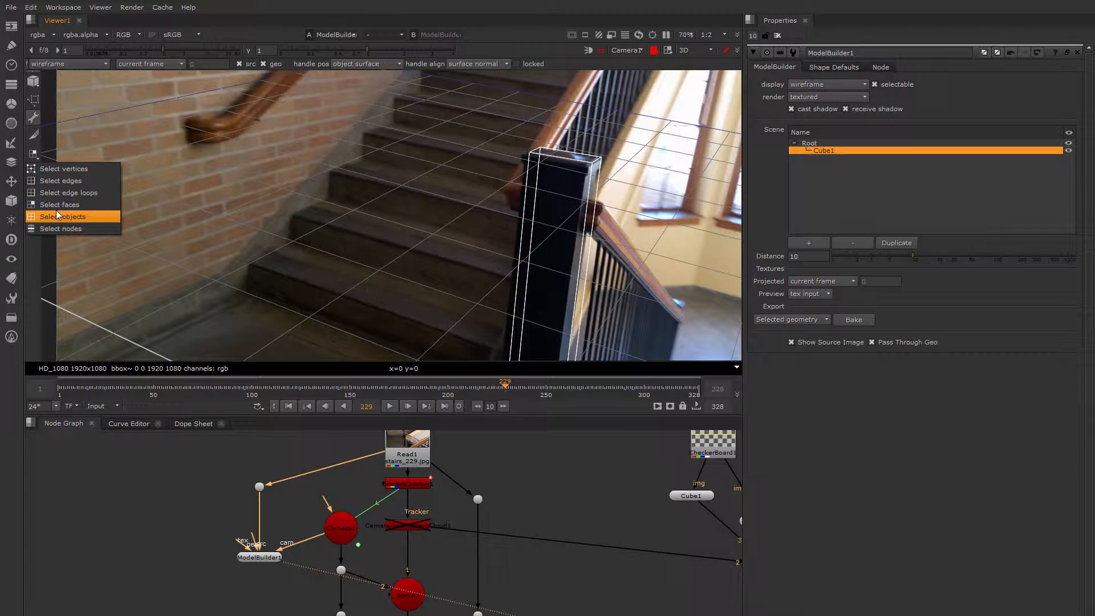
mouse_move(63, 169)
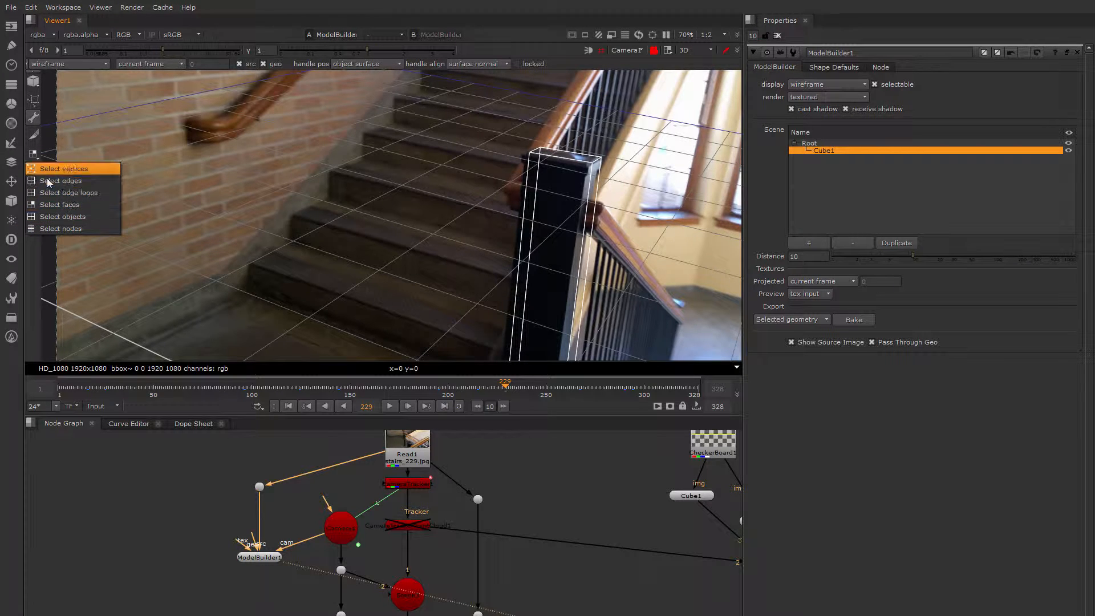
mouse_move(36, 284)
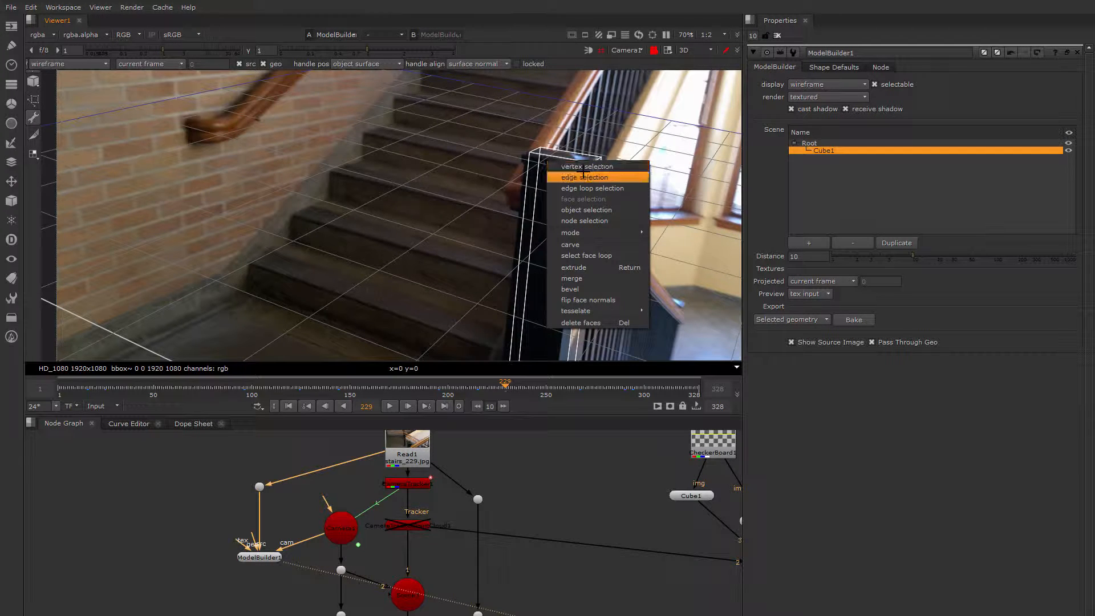
mouse_move(592, 189)
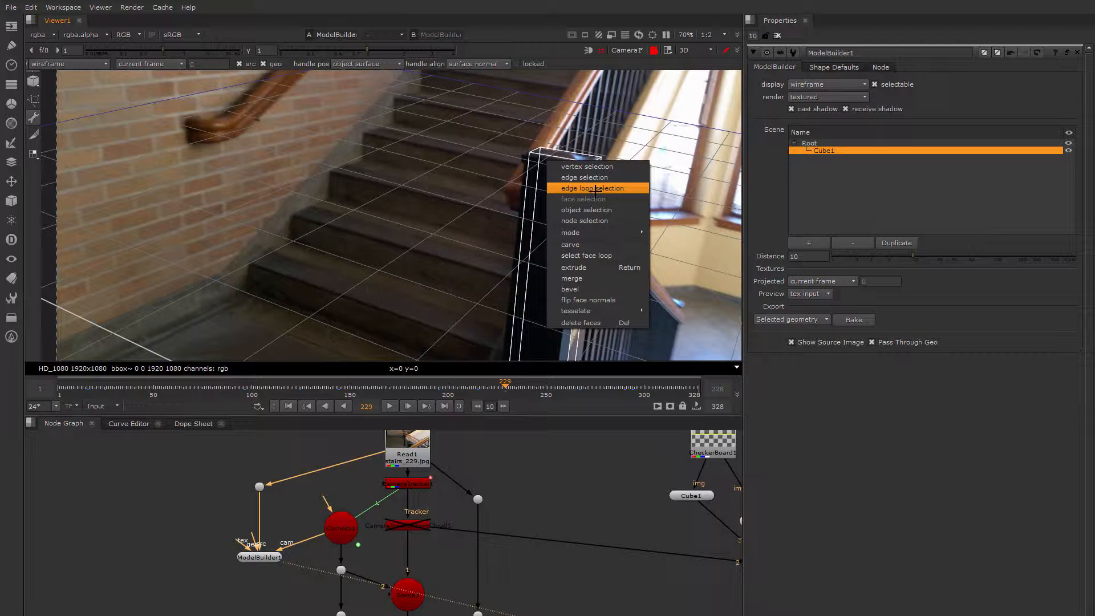
mouse_move(584, 198)
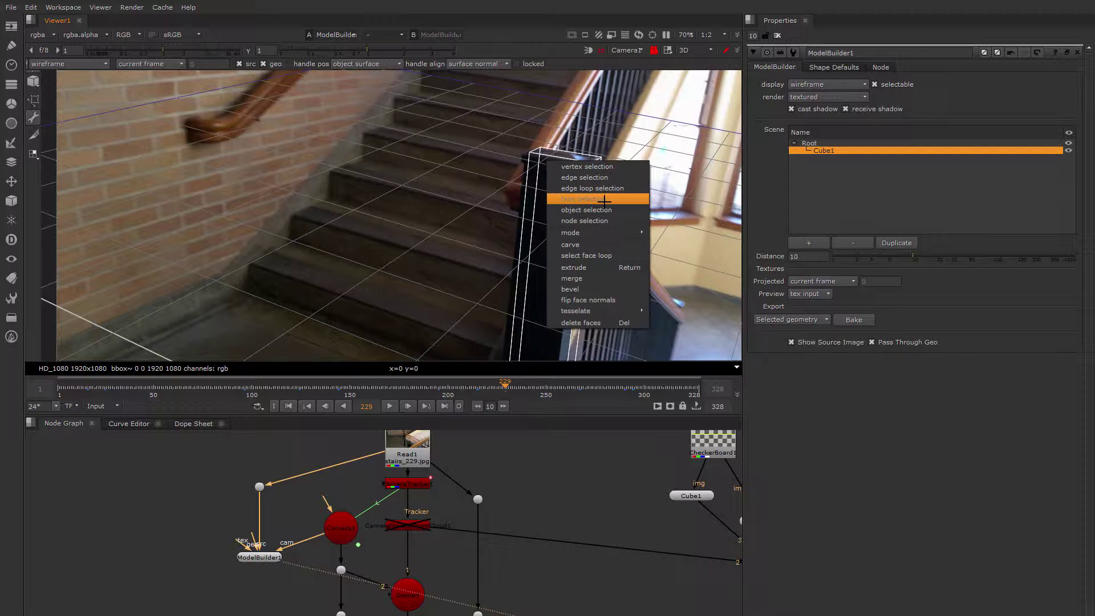
mouse_move(598, 201)
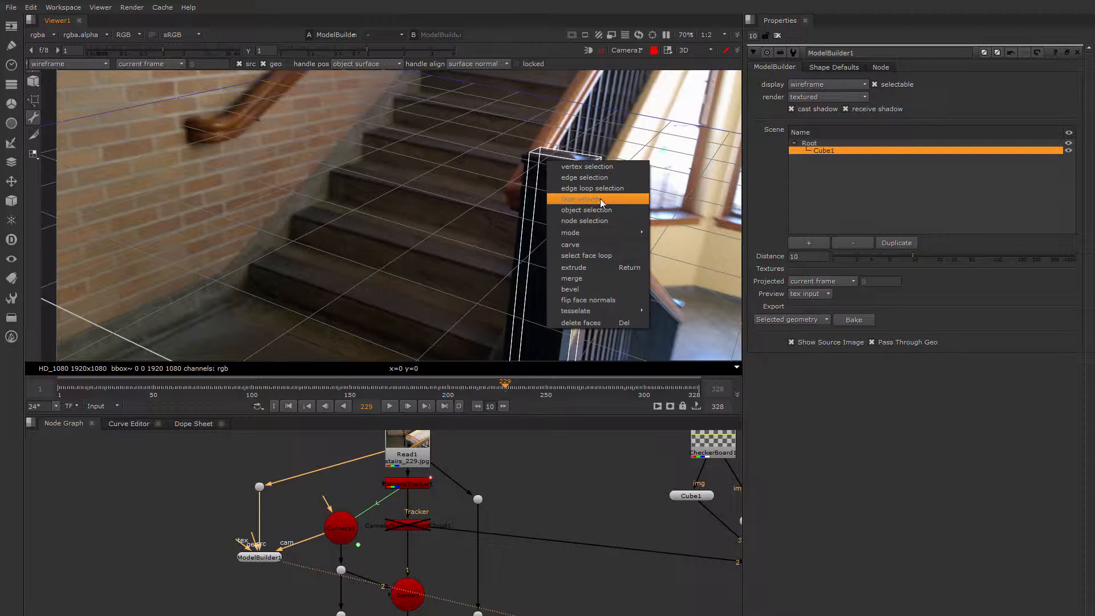
click(586, 210)
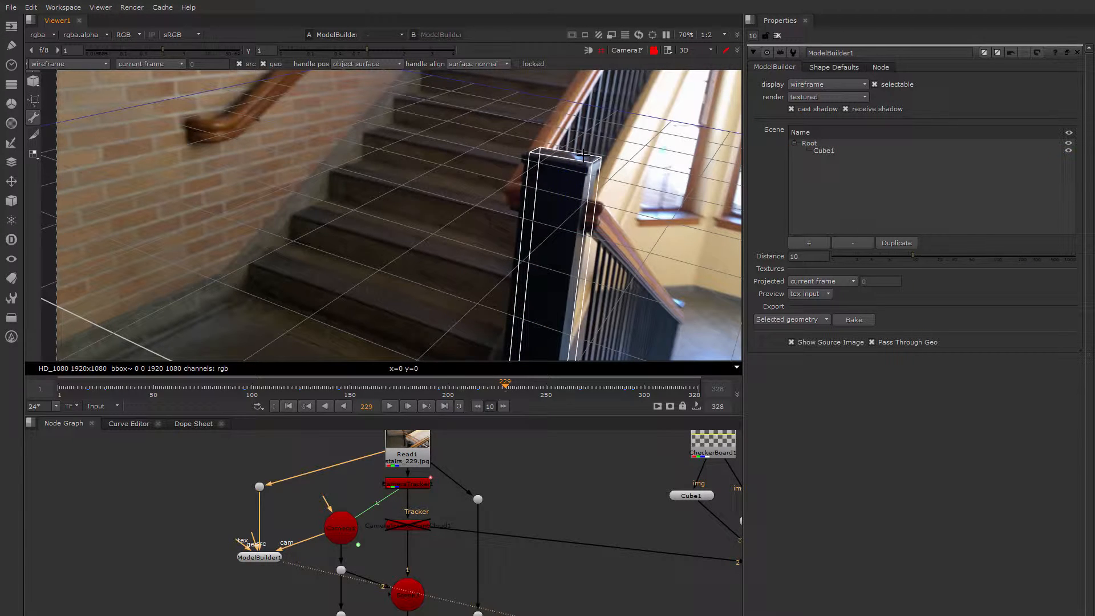
mouse_move(689, 68)
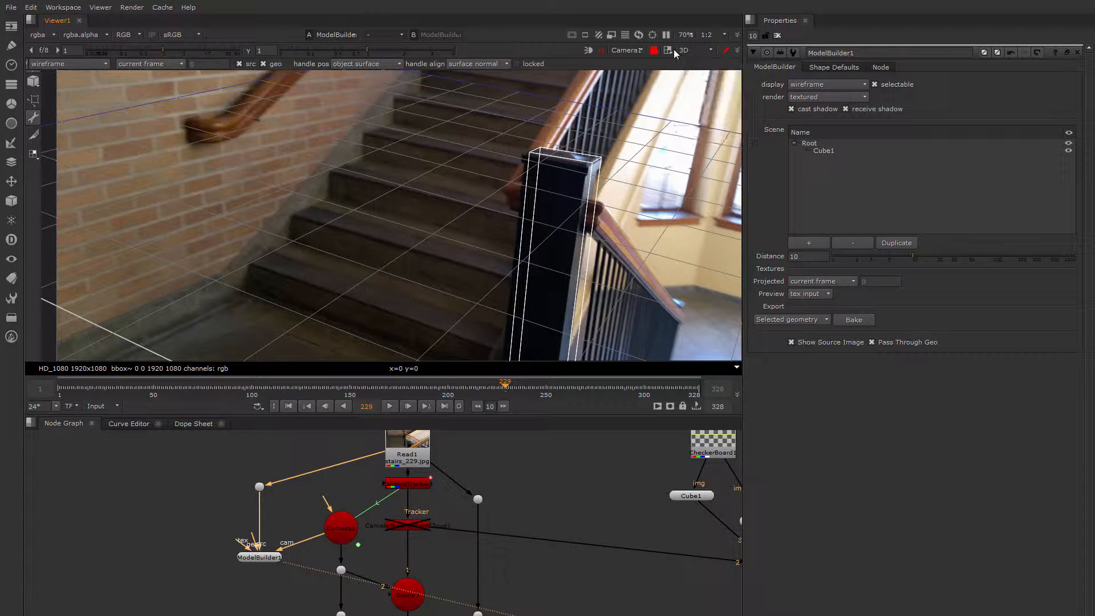
click(669, 50)
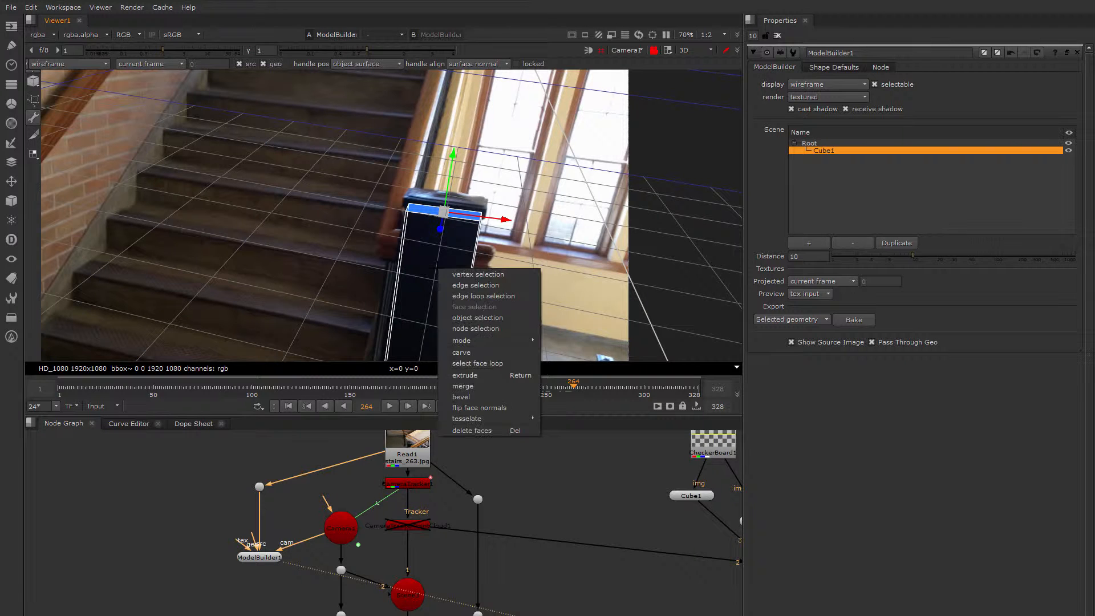
mouse_move(490, 375)
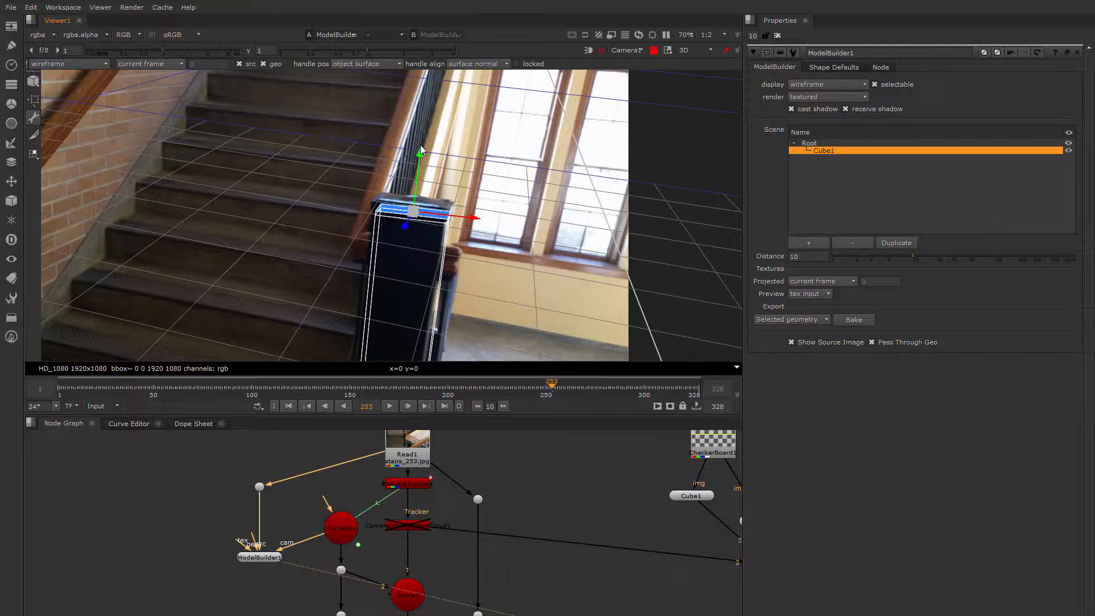
Step: Widen the extruded top face into an overhanging cap slab on the pillar
click(415, 211)
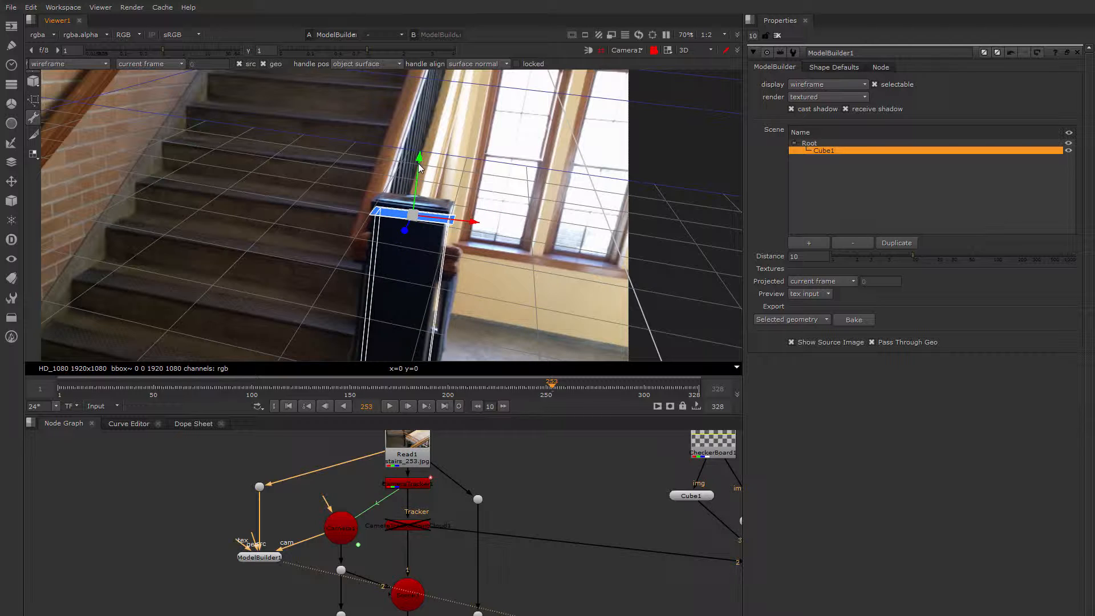
mouse_move(417, 183)
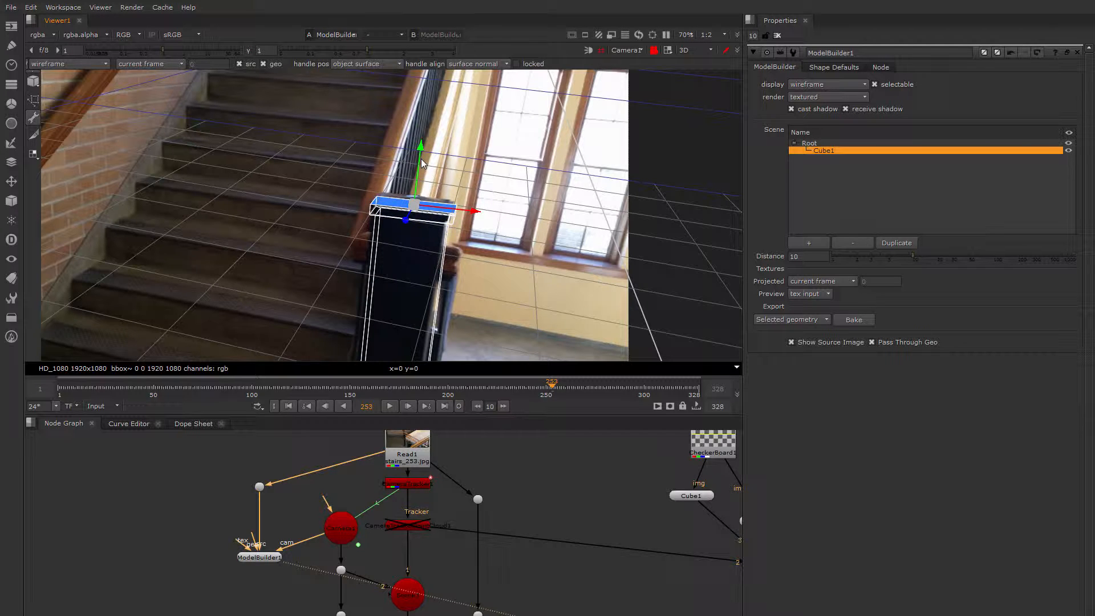
drag(421, 206, 434, 208)
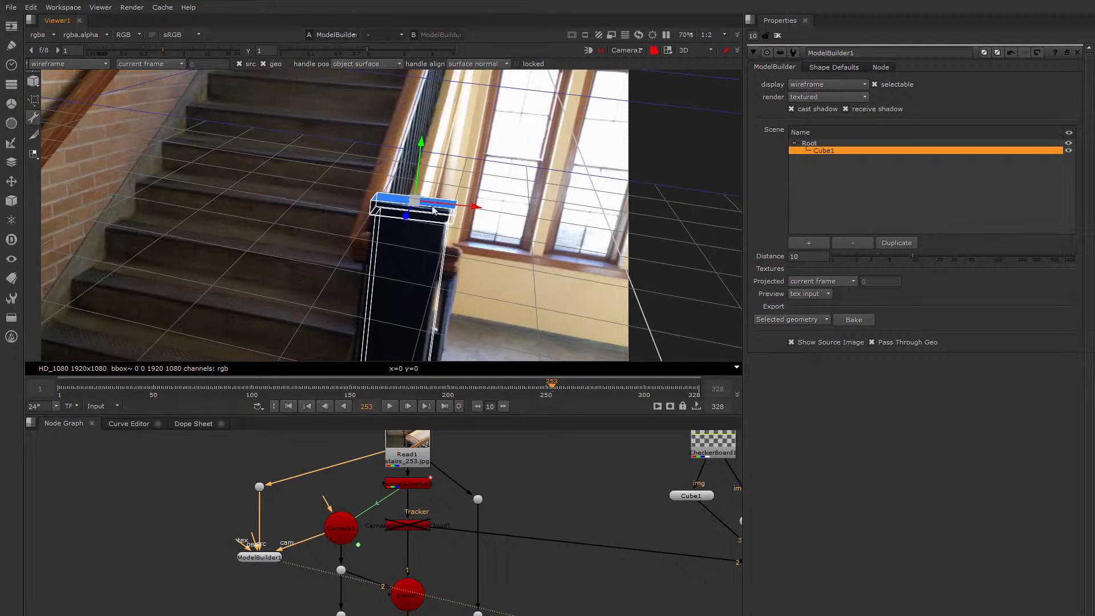
click(462, 382)
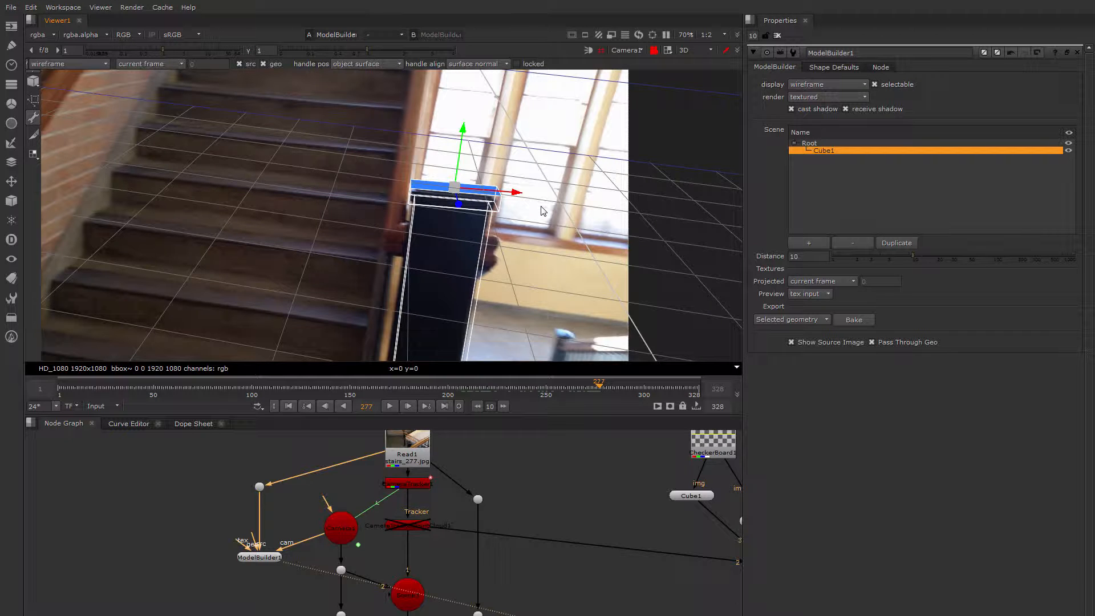
Step: Select Cube1 and pick the edges around its top cap for reshaping
click(576, 212)
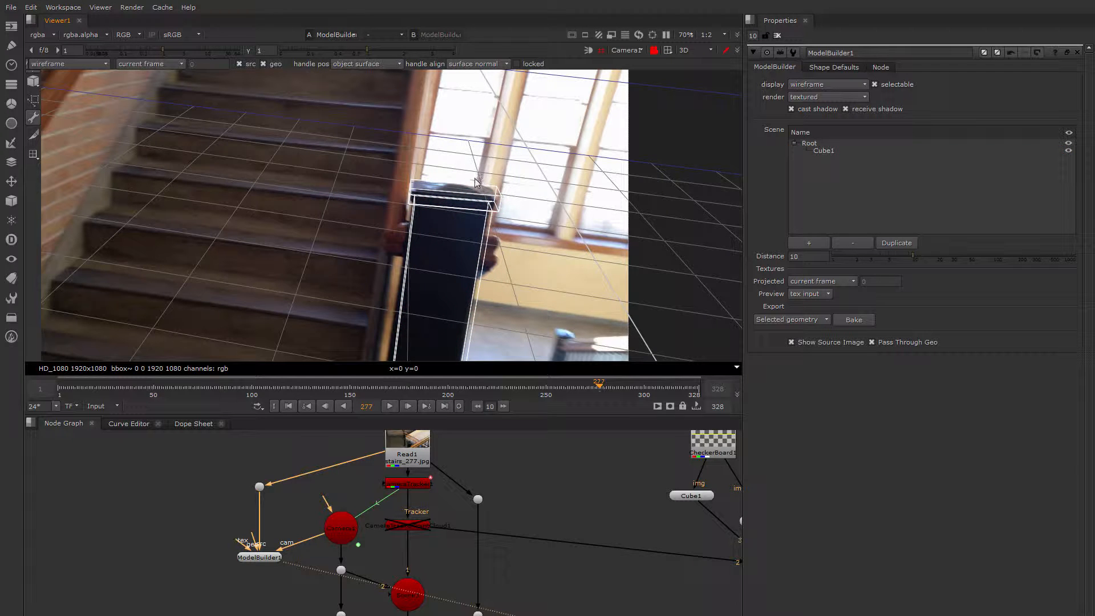
click(824, 151)
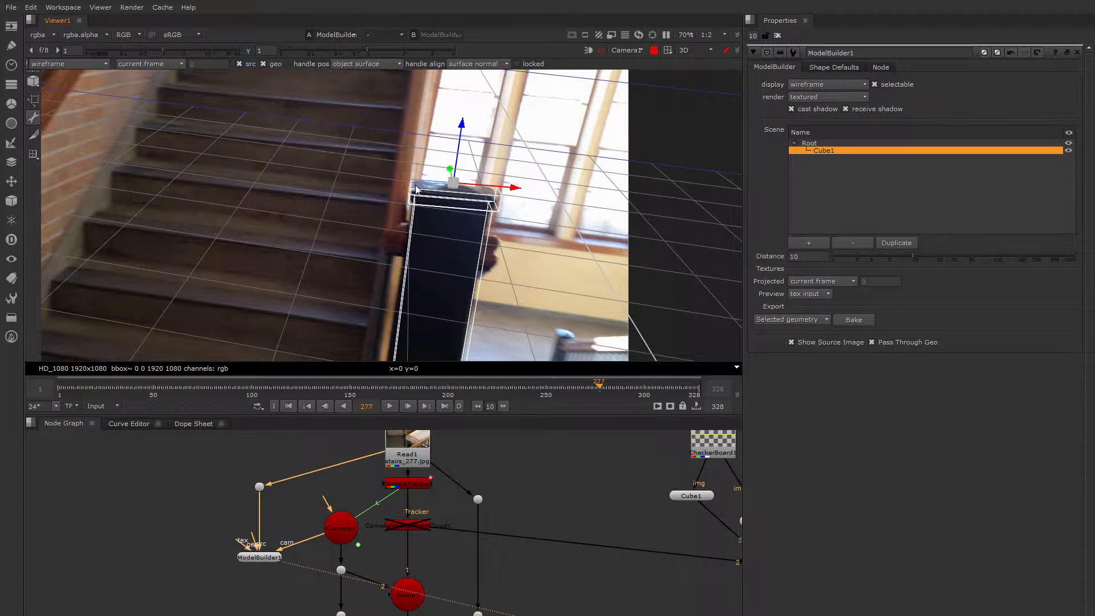
click(478, 384)
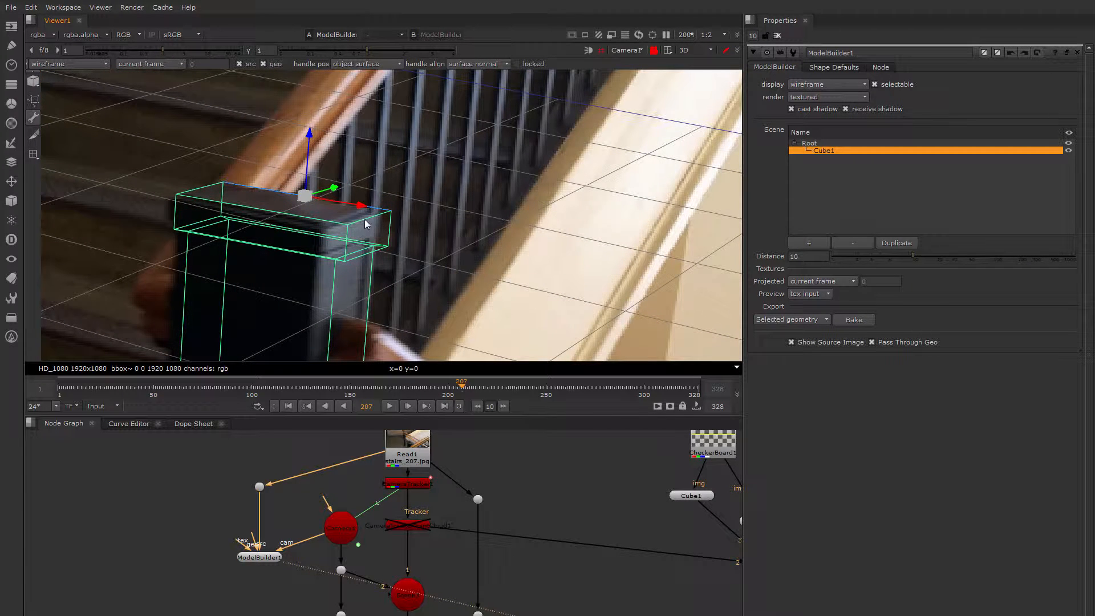
click(407, 220)
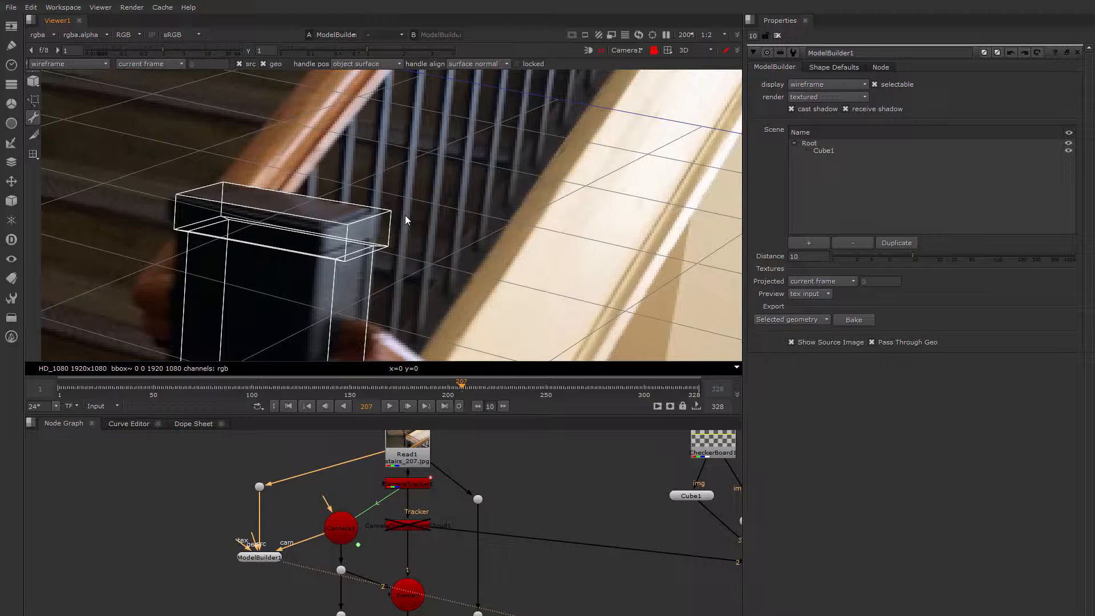
click(822, 150)
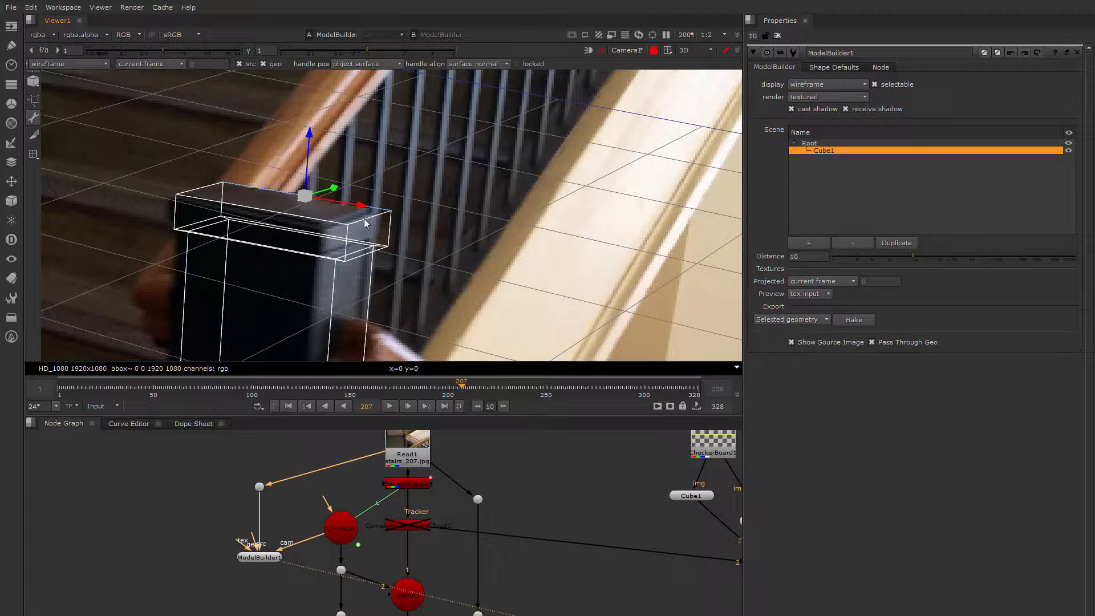
click(279, 244)
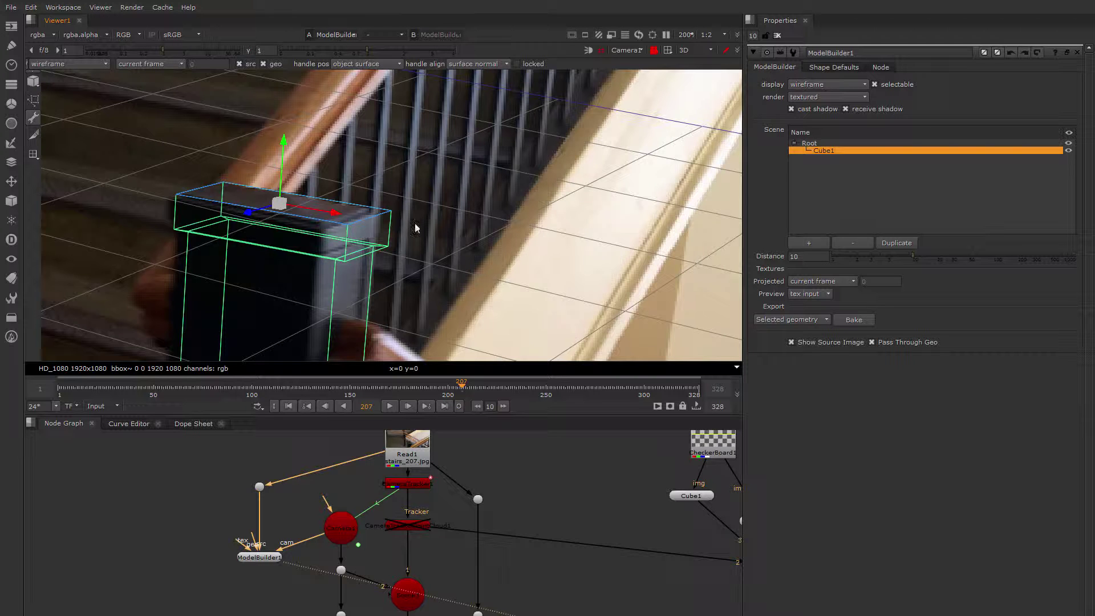
Step: Bevel the cap edges with a relative inset, adding a chamfered rim
right_click(416, 227)
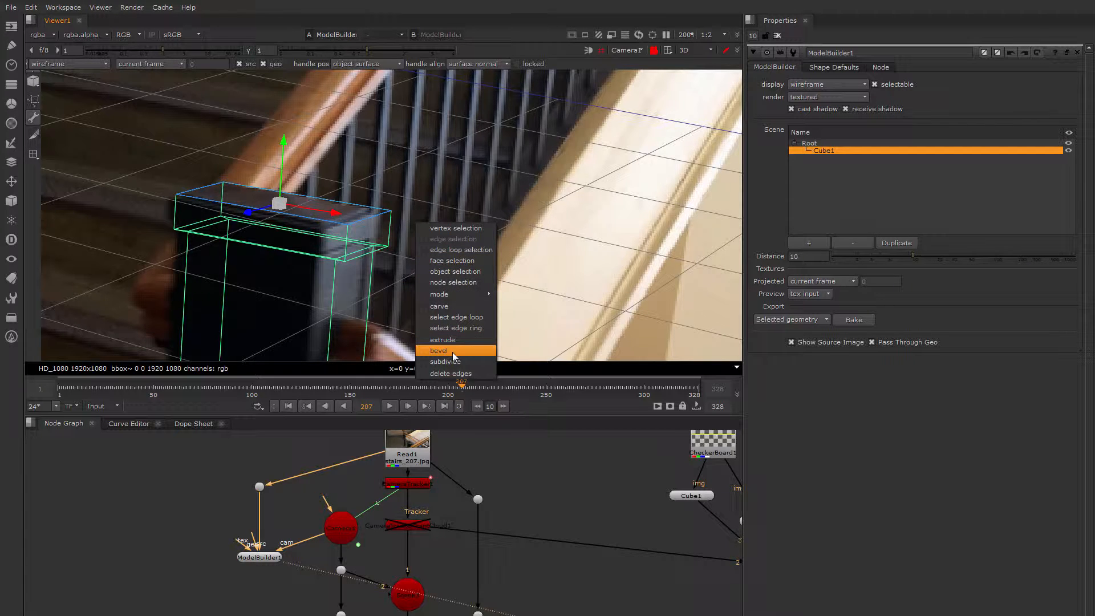
click(439, 350)
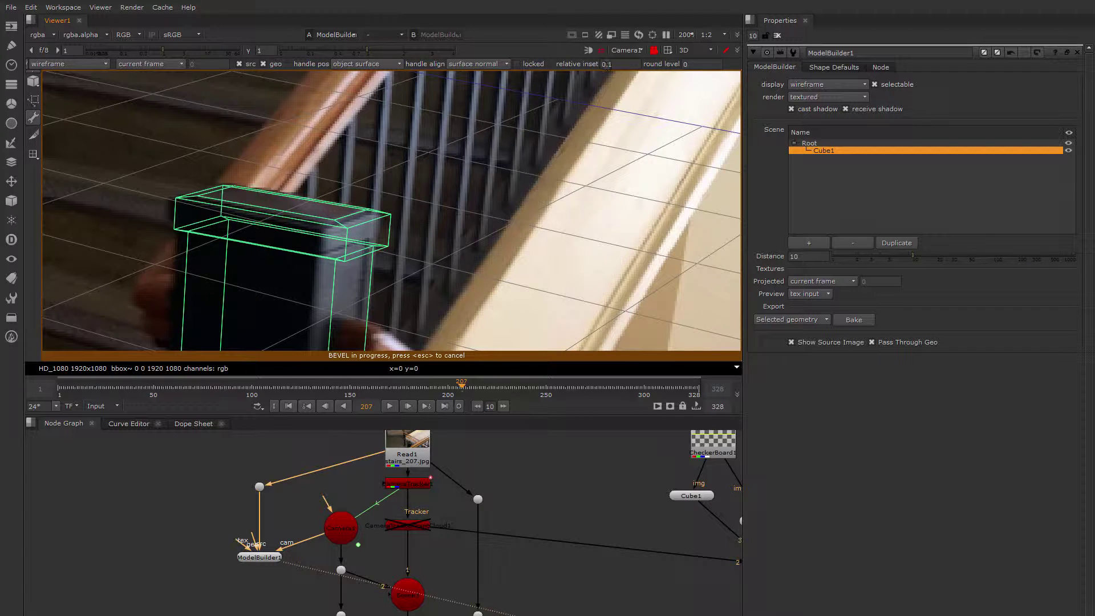
triple_click(611, 64)
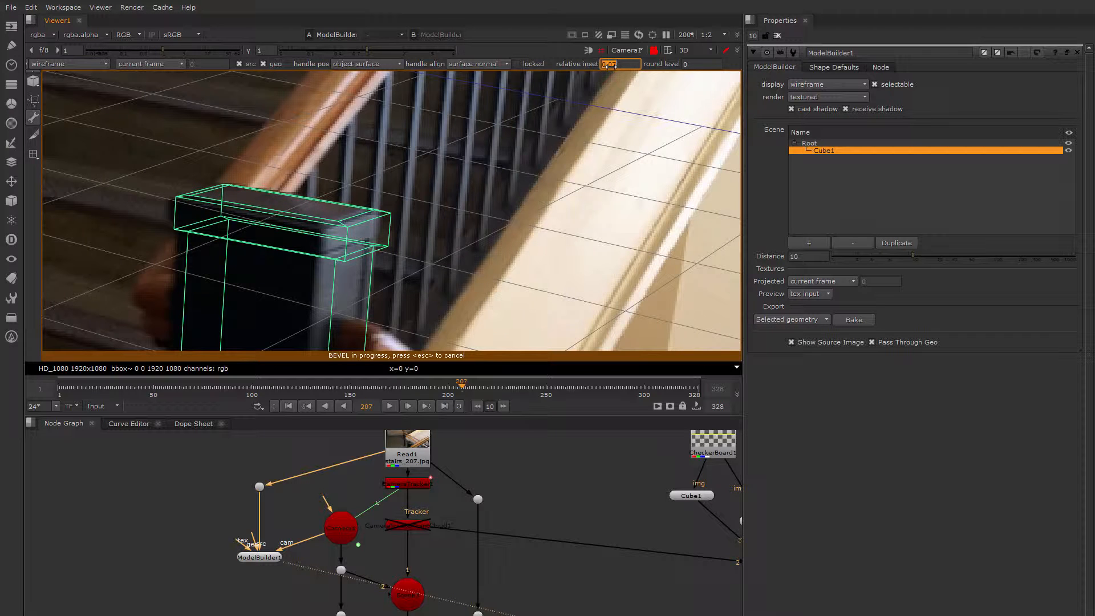
click(689, 64)
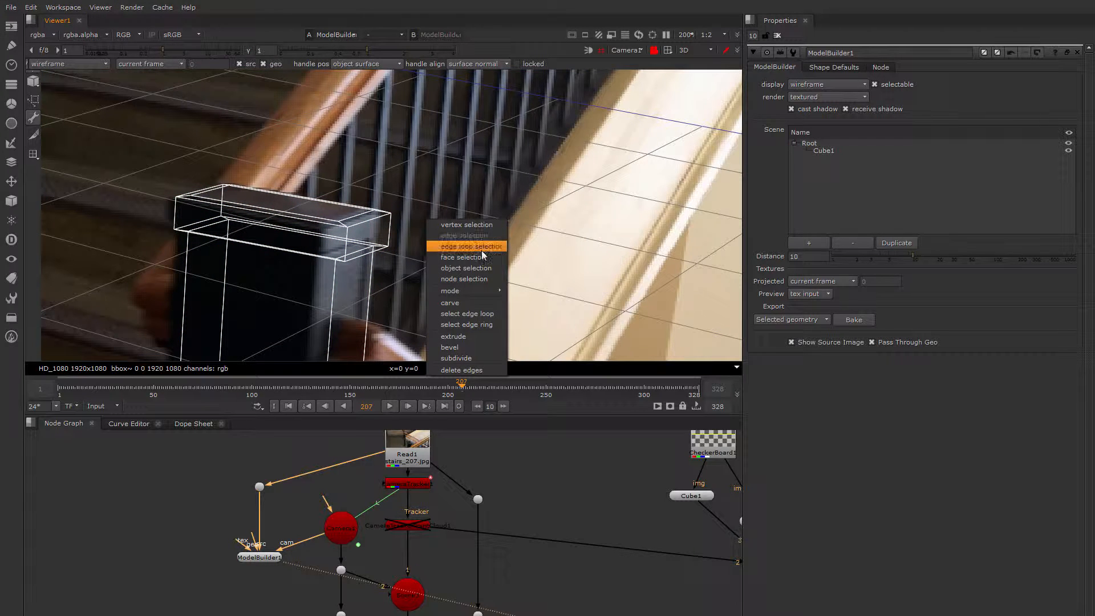
Step: Switch to face selection and scrub to a later frame to check the bevelled cap
click(464, 257)
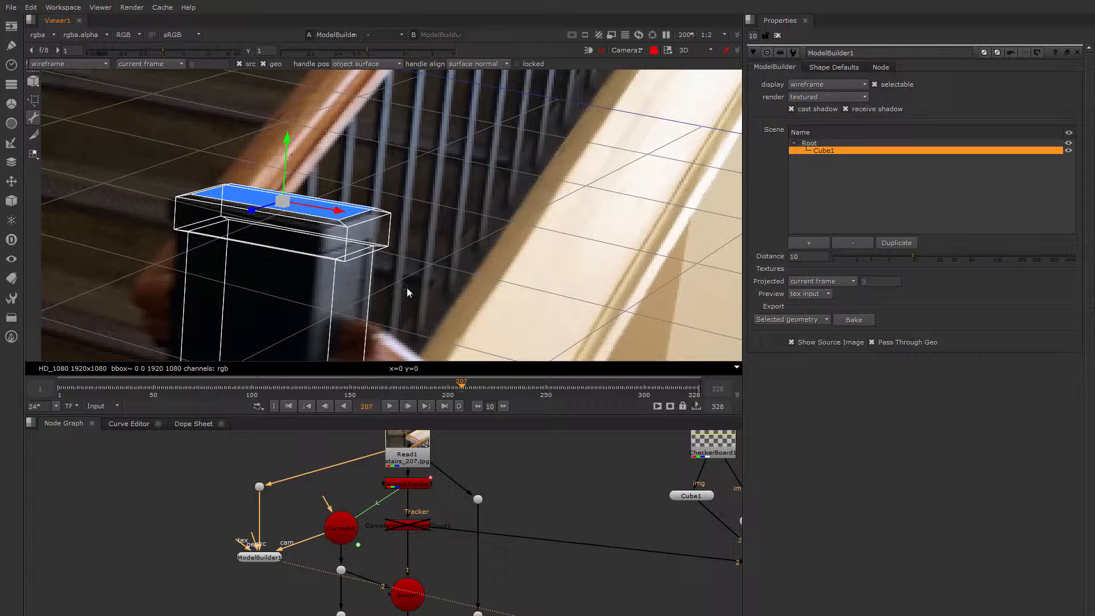
drag(460, 382, 493, 382)
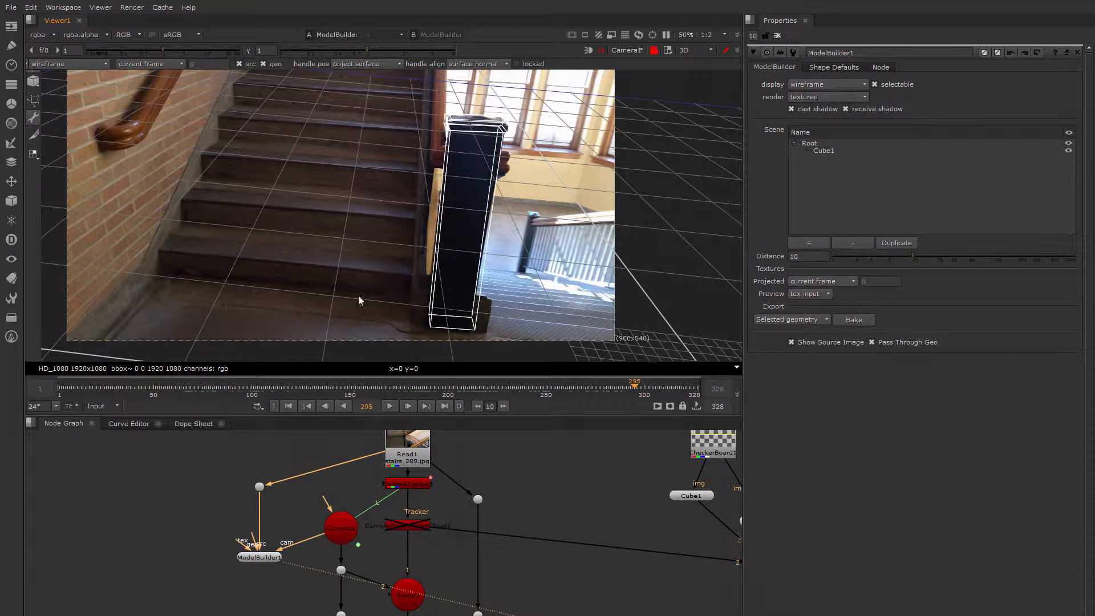
mouse_move(208, 344)
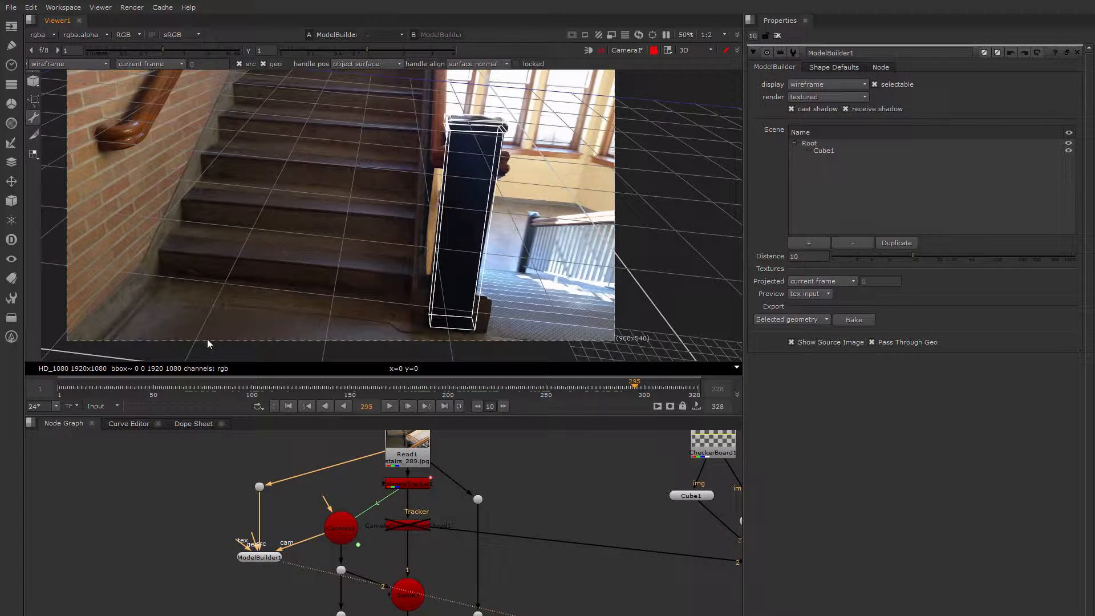
mouse_move(238, 292)
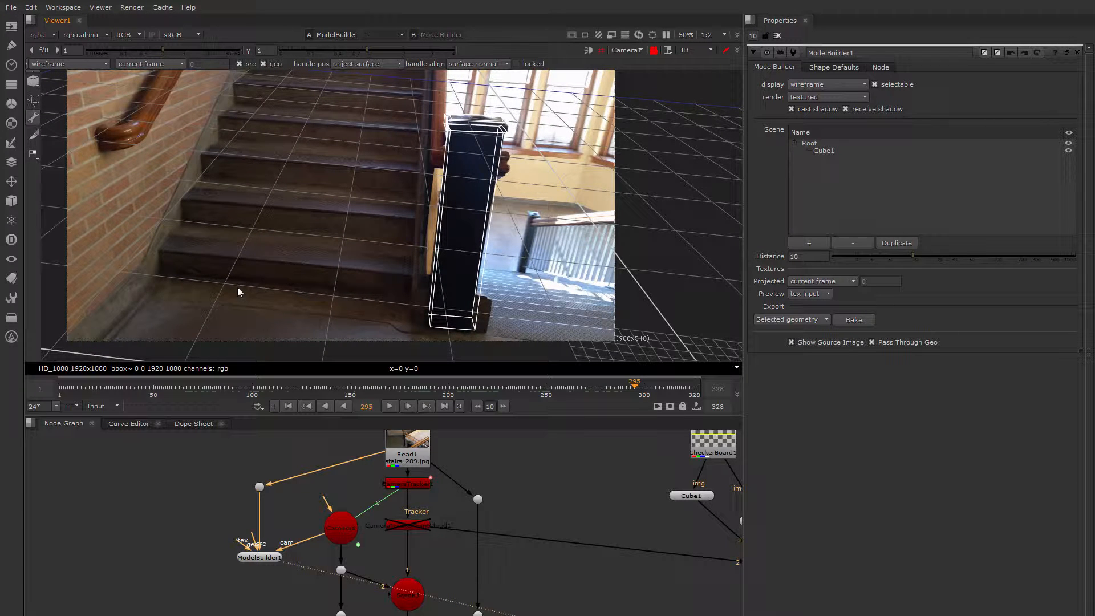
mouse_move(296, 273)
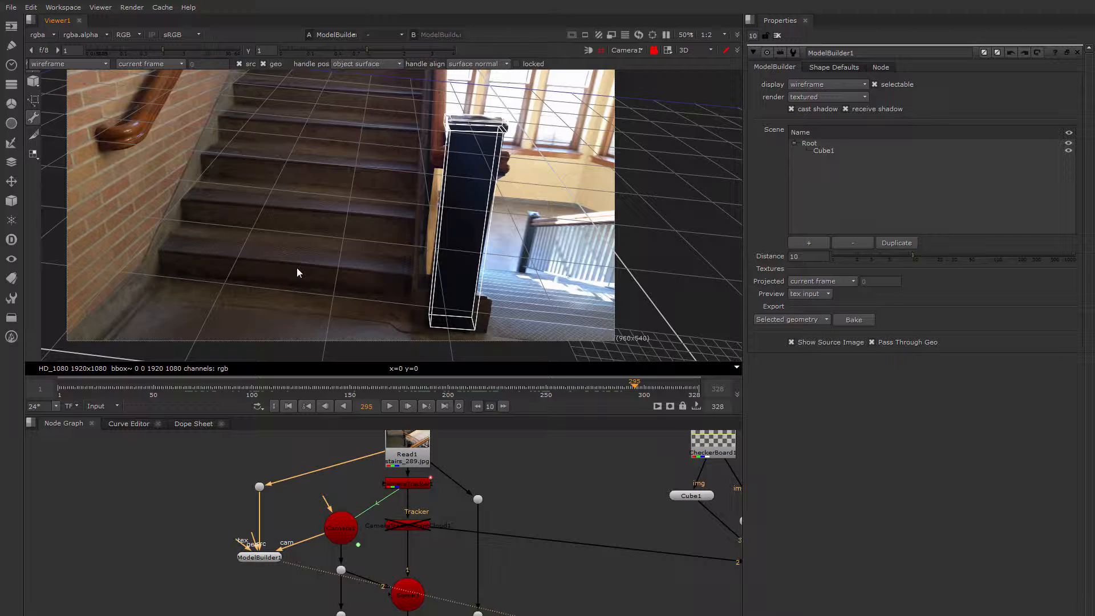
mouse_move(306, 398)
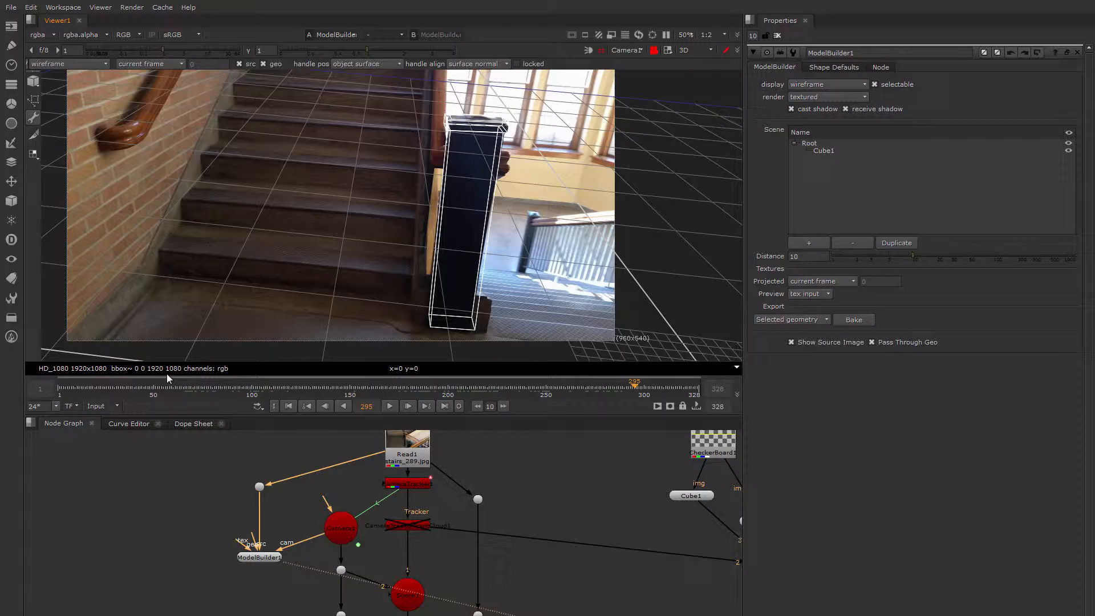
Step: Jump the timeline to around frame 295 where the full staircase is visible
click(145, 388)
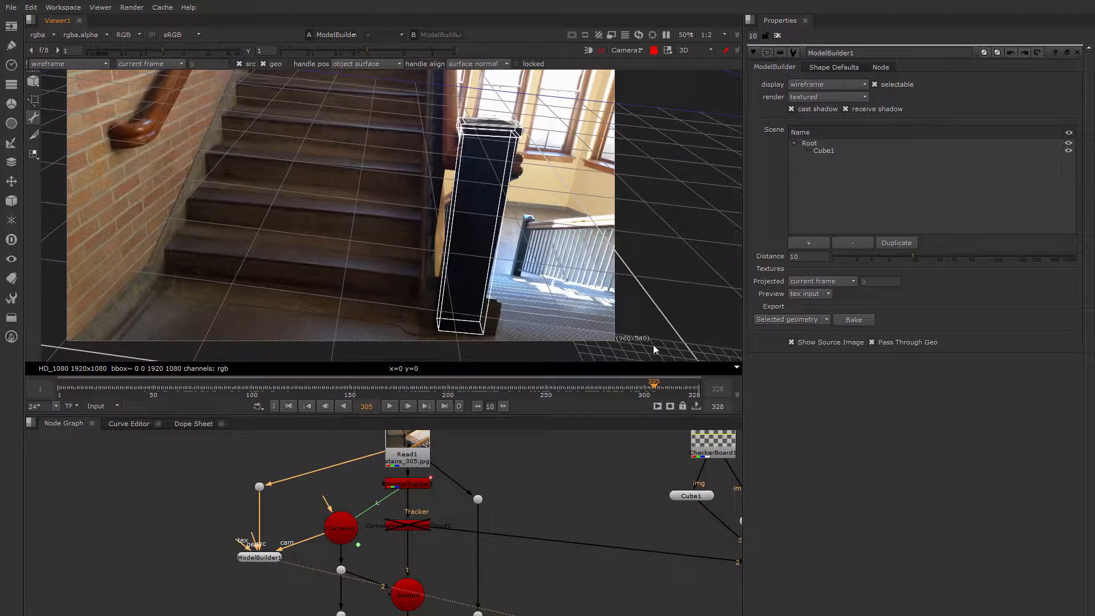
mouse_move(37, 100)
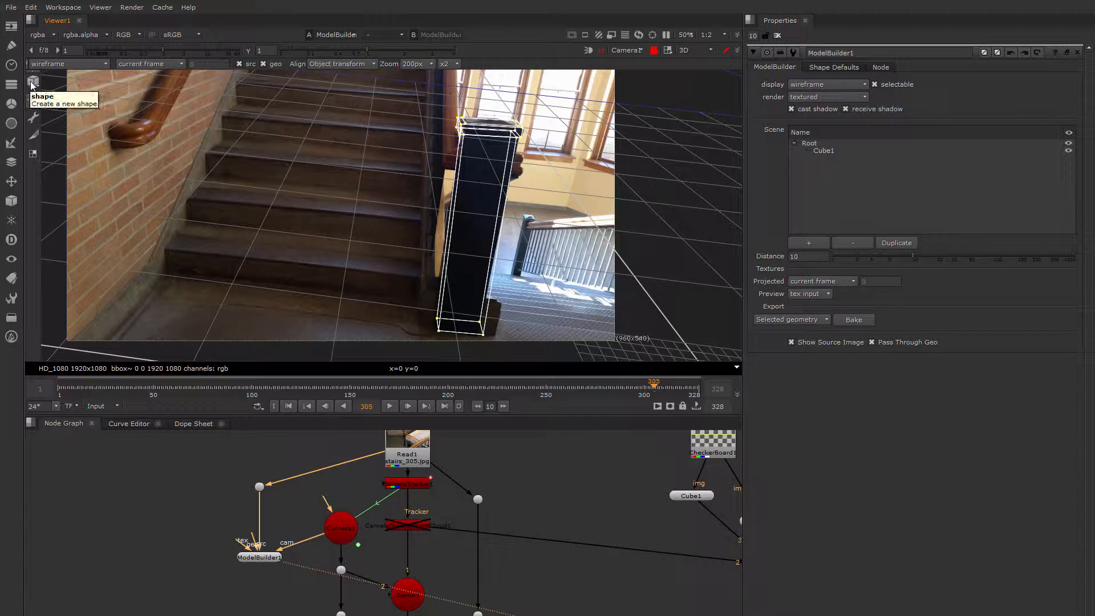
Step: Choose Cube from the viewer's shape creation list
click(33, 84)
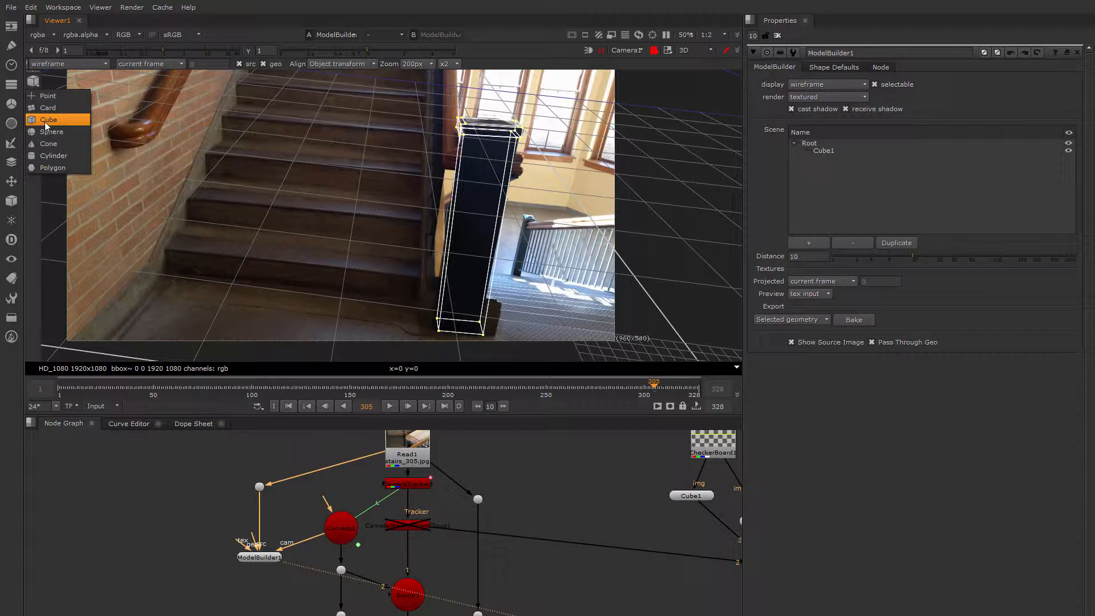
click(49, 119)
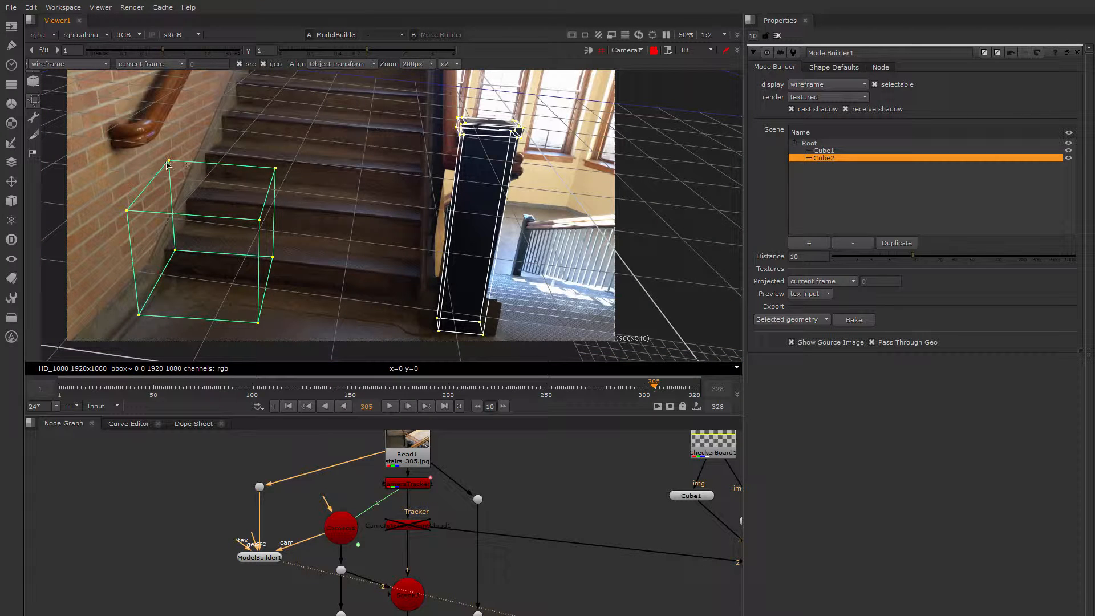
Step: Place Cube2 over the stairs and drag its corners into a long low box along the bottom step
drag(168, 163, 187, 220)
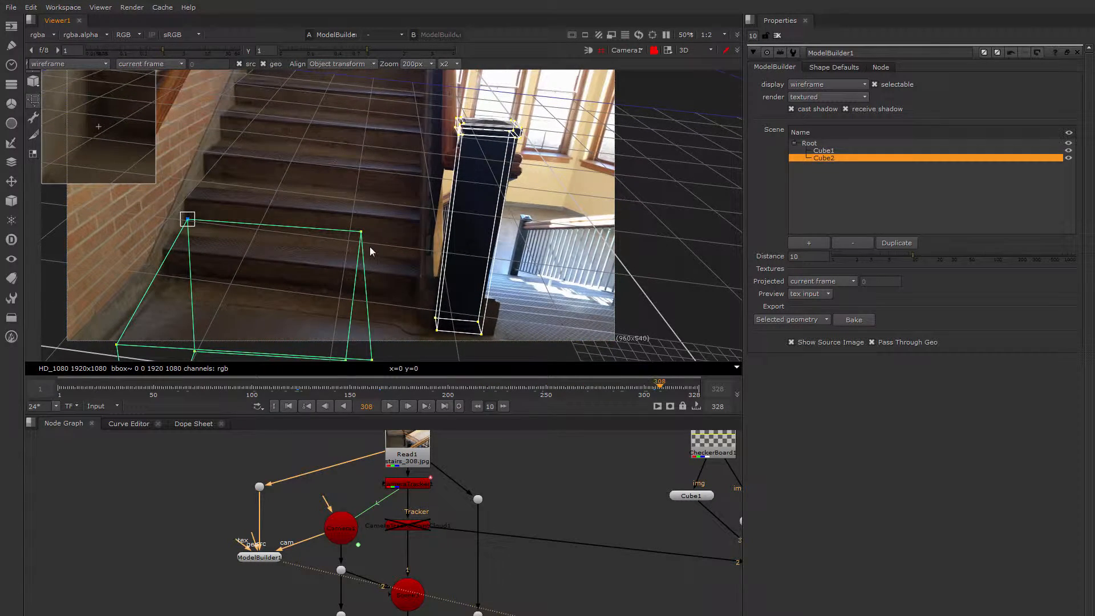
drag(187, 218, 413, 242)
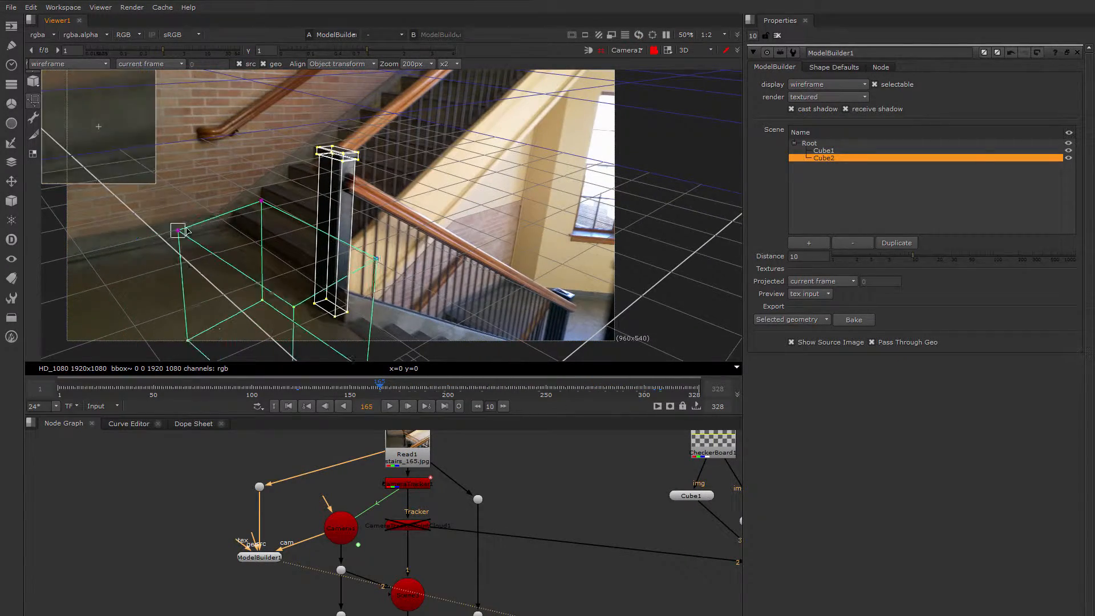
drag(178, 231, 234, 210)
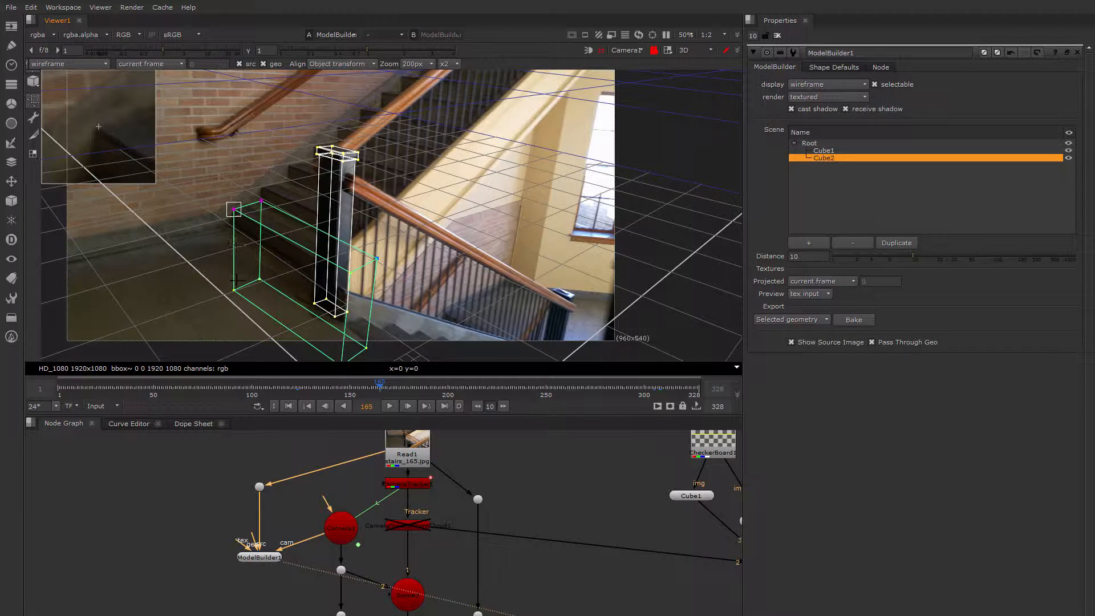
drag(233, 208, 233, 229)
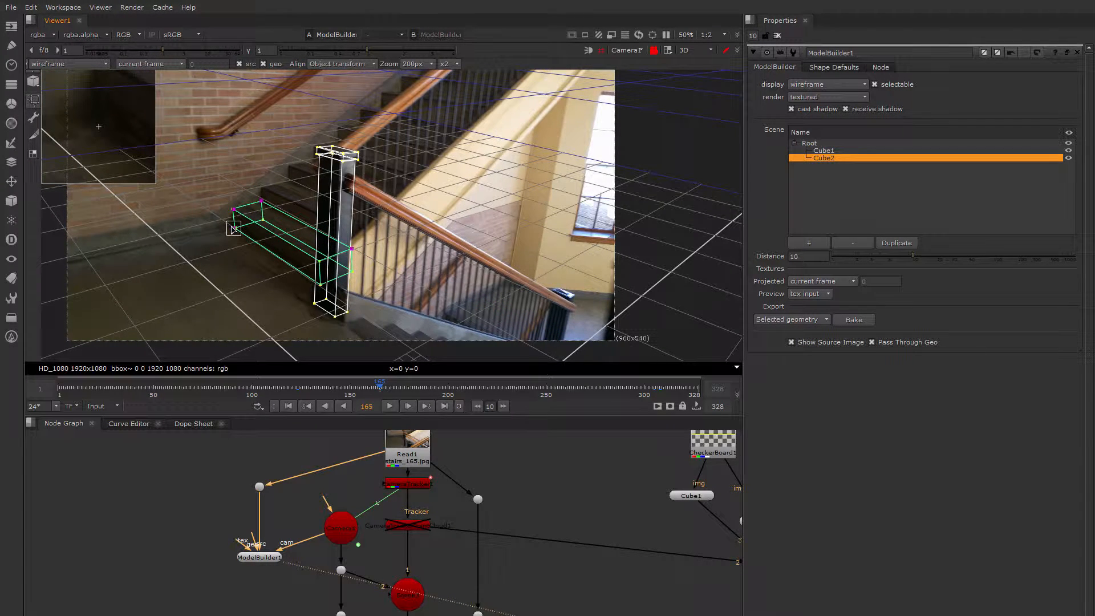
drag(234, 230, 233, 212)
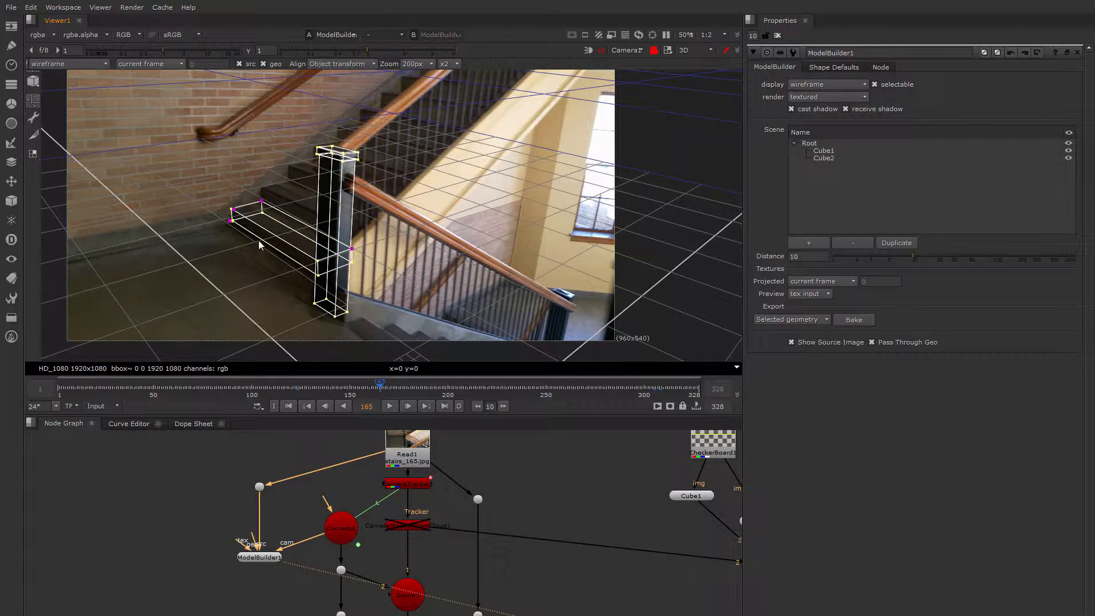
click(824, 157)
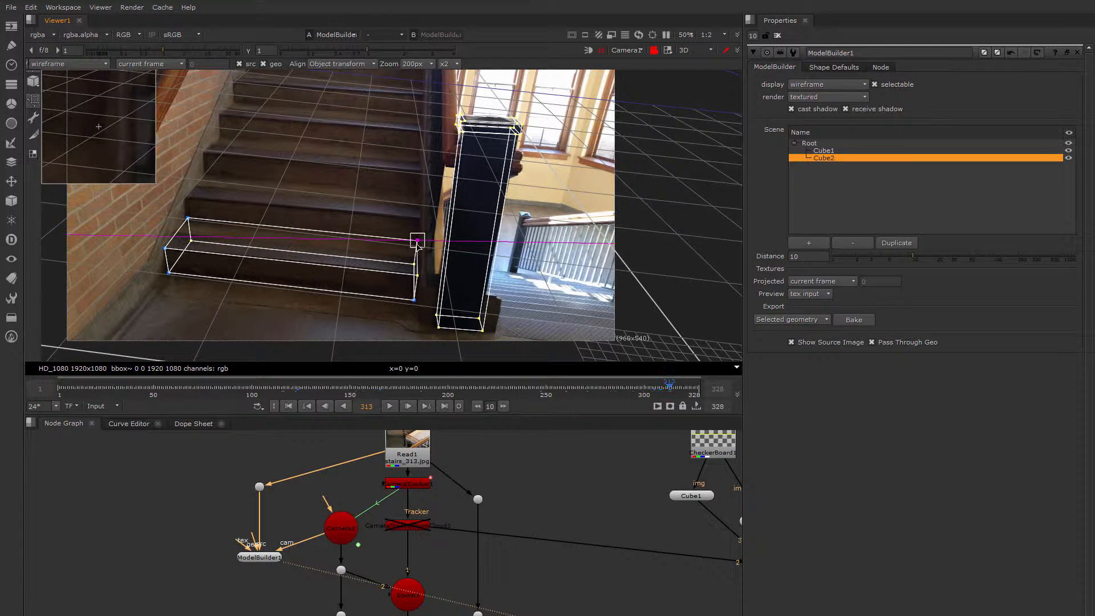
drag(417, 240, 185, 217)
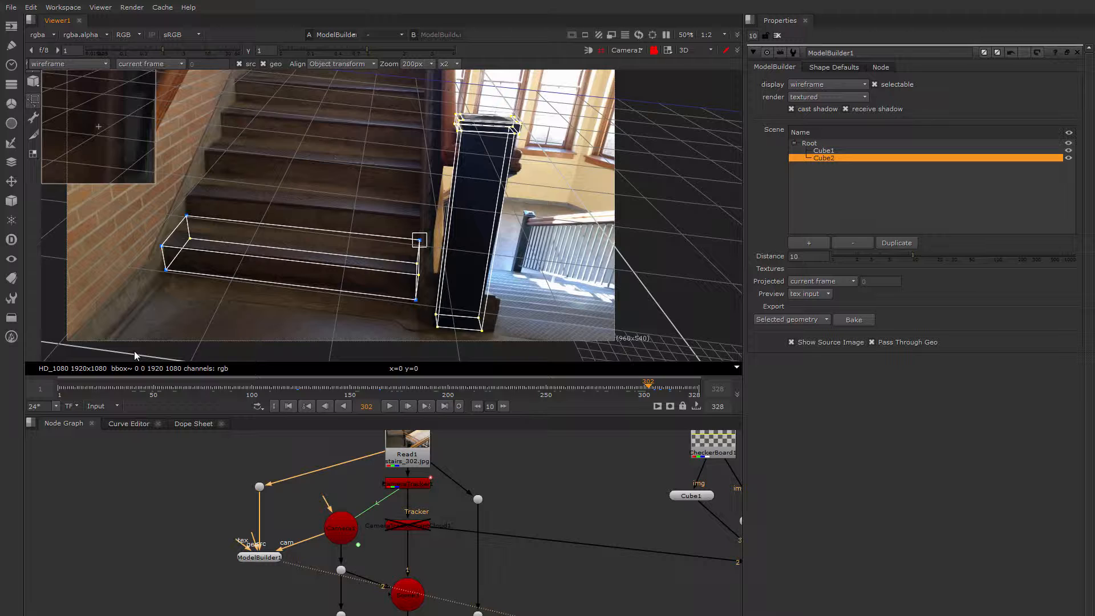
Step: Move to an earlier frame, select a Cube2 face and pull it out to form the first step
right_click(266, 315)
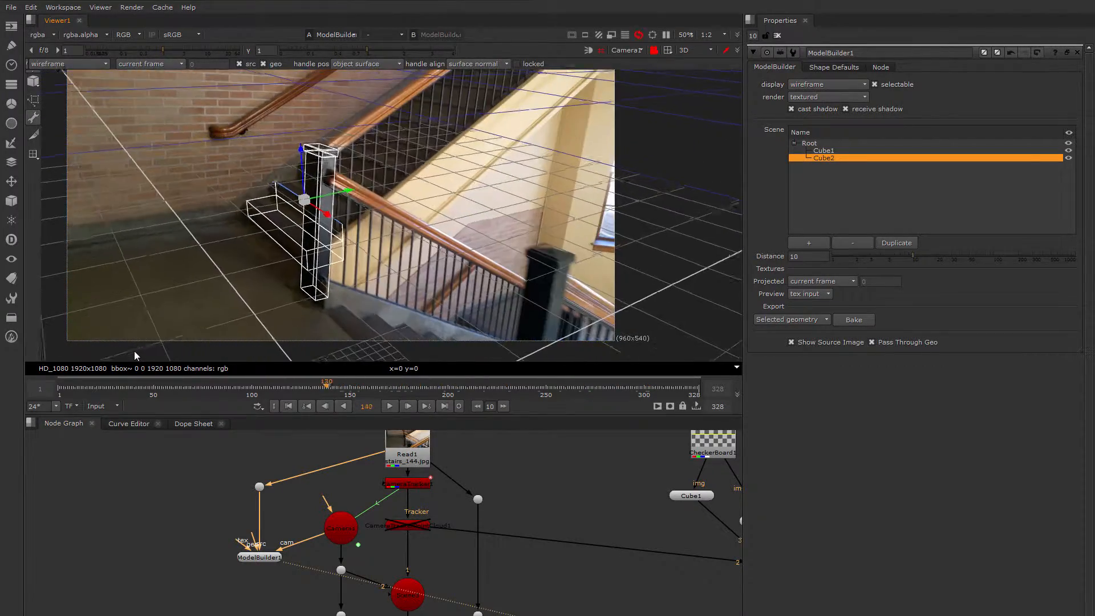
click(254, 383)
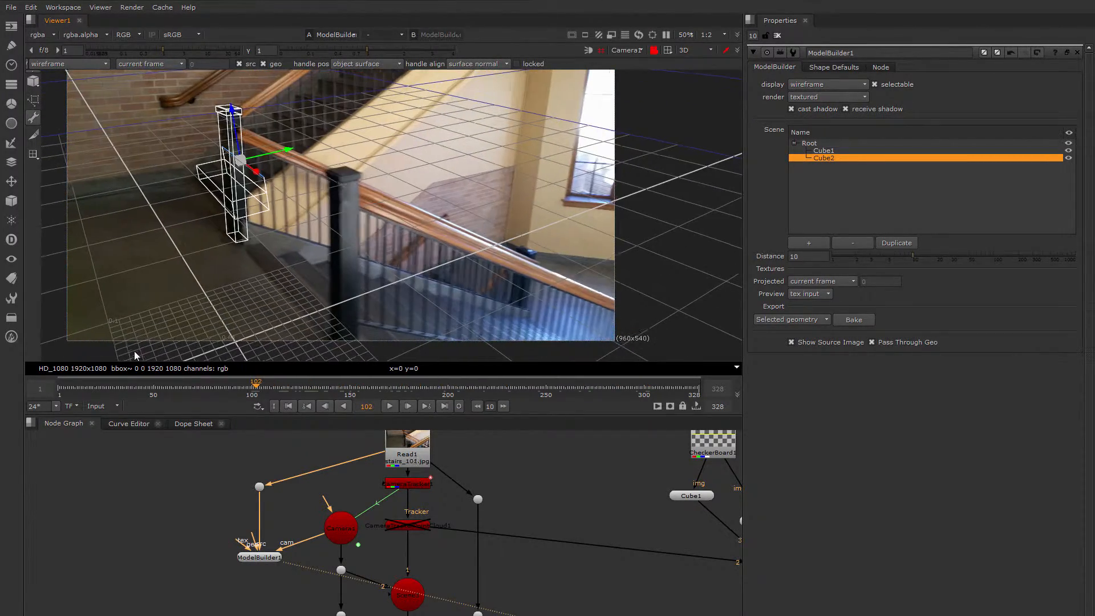
click(408, 406)
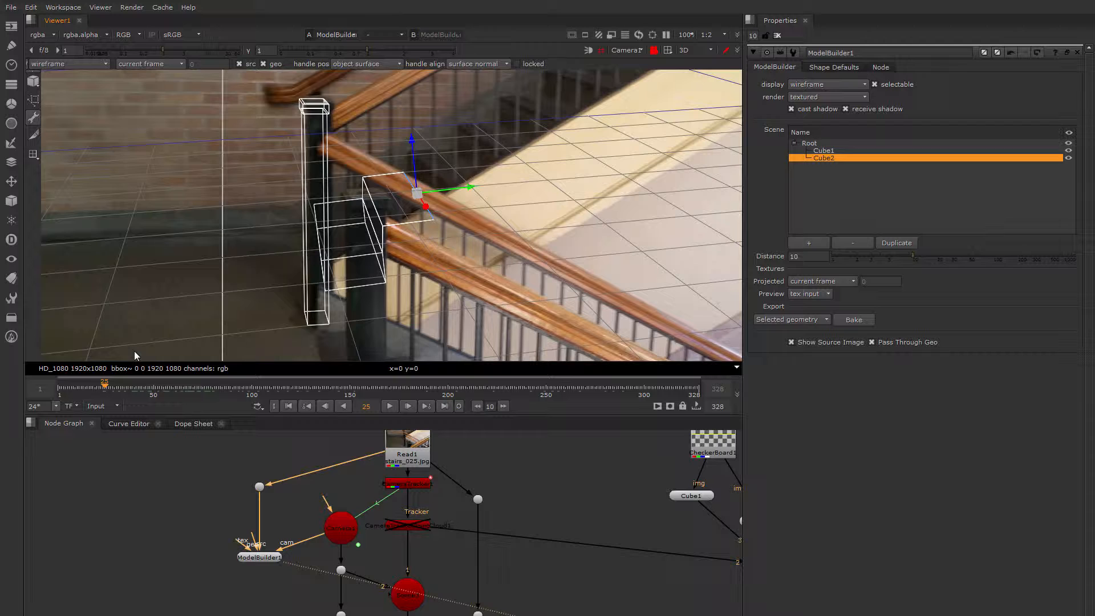
drag(415, 192, 413, 164)
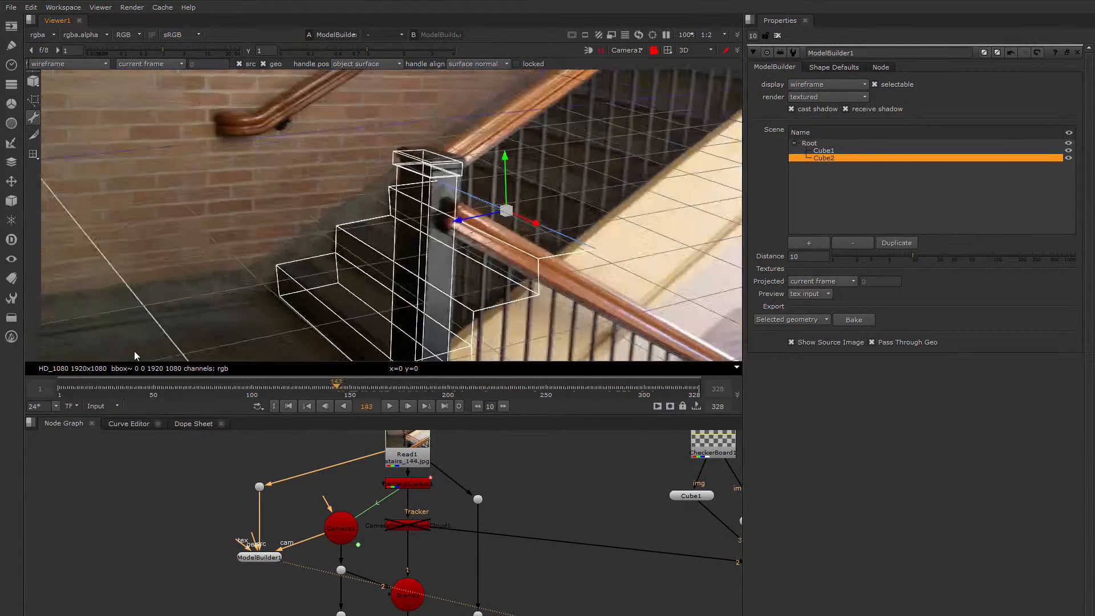
Step: Extrude the top faces upward repeatedly so Cube2 grows into the remaining stair steps
click(239, 383)
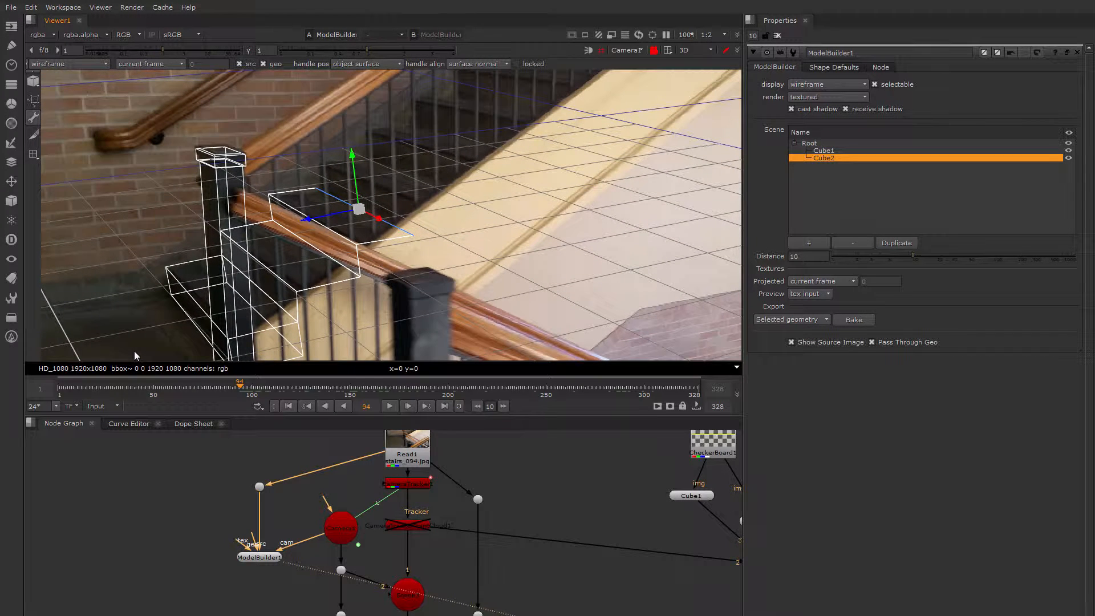
drag(356, 210, 352, 182)
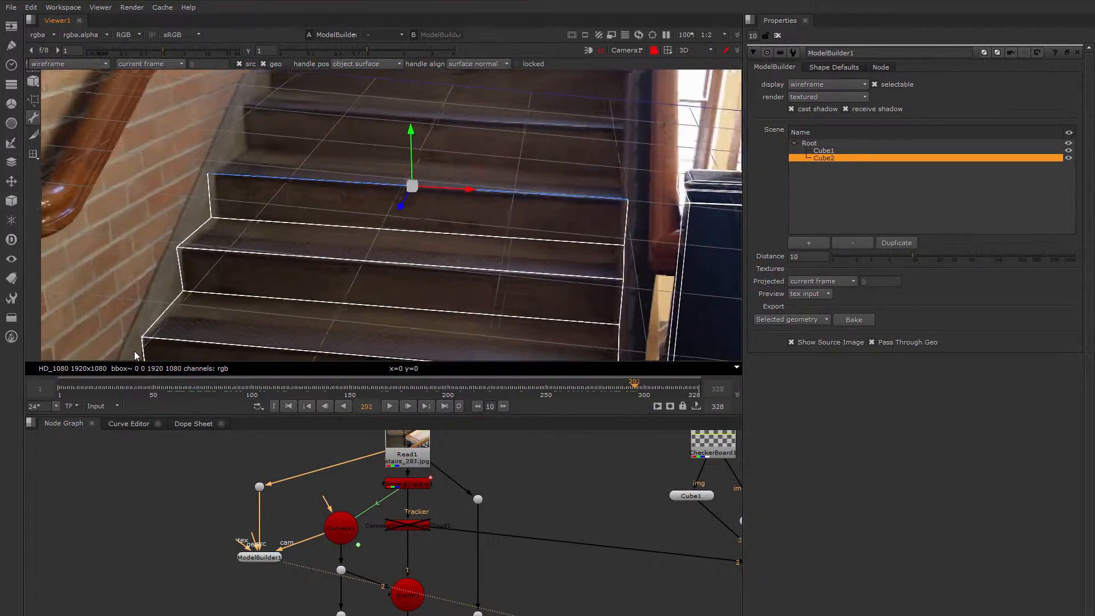
click(253, 384)
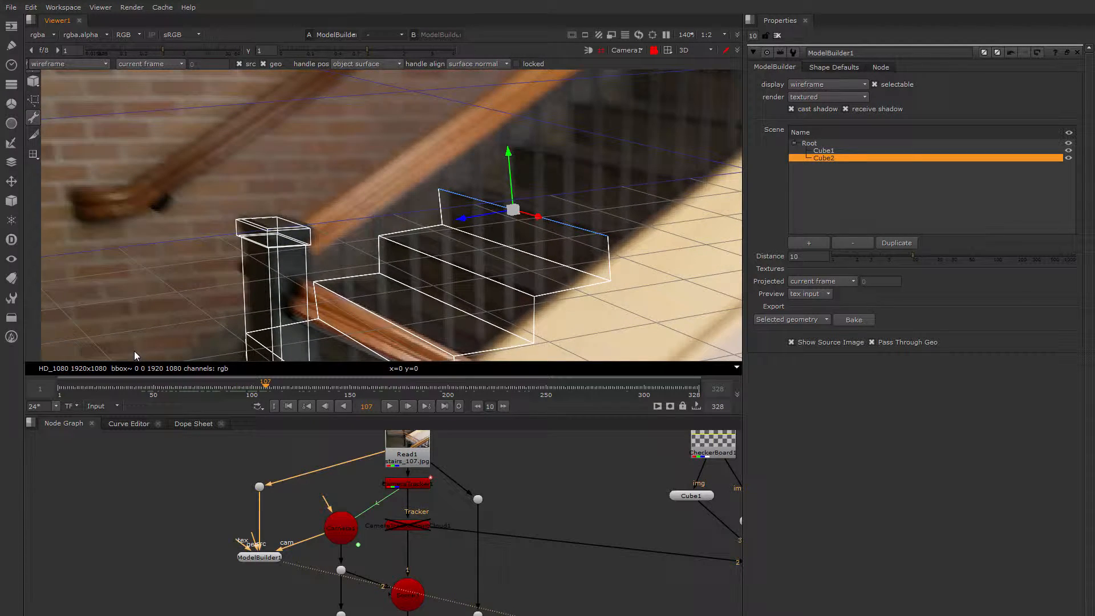
click(295, 383)
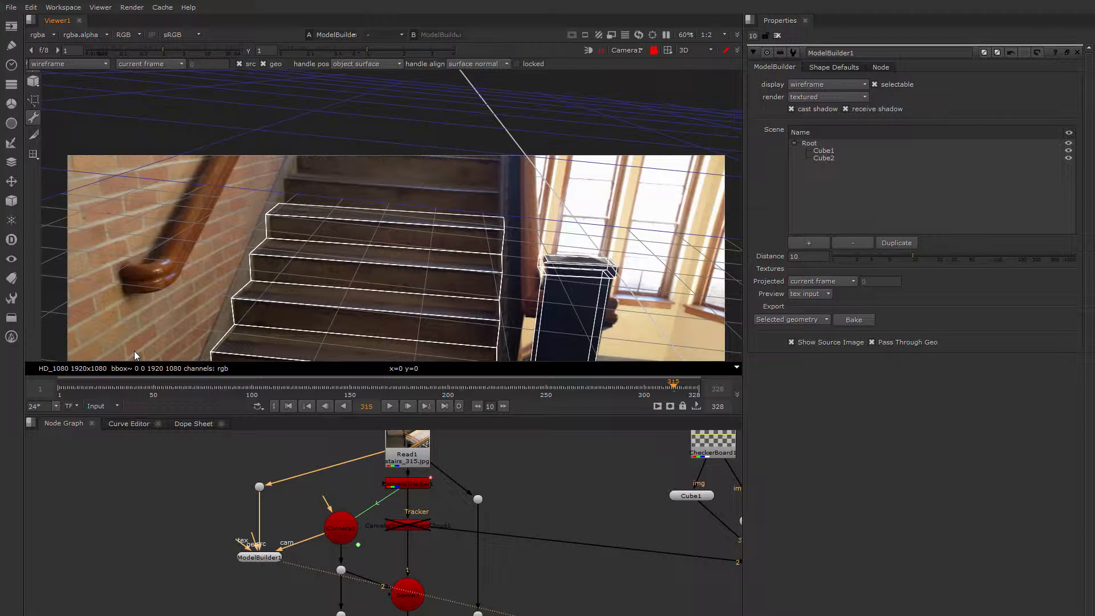
Step: Switch to edge selection and pick the edge loop around a stair step
right_click(458, 241)
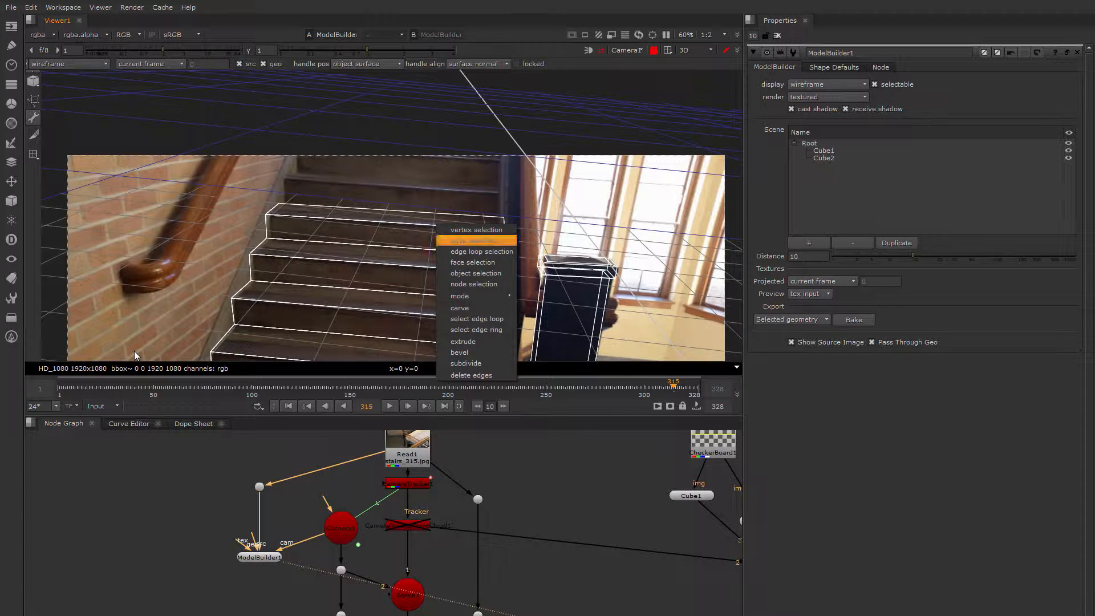
mouse_move(476, 262)
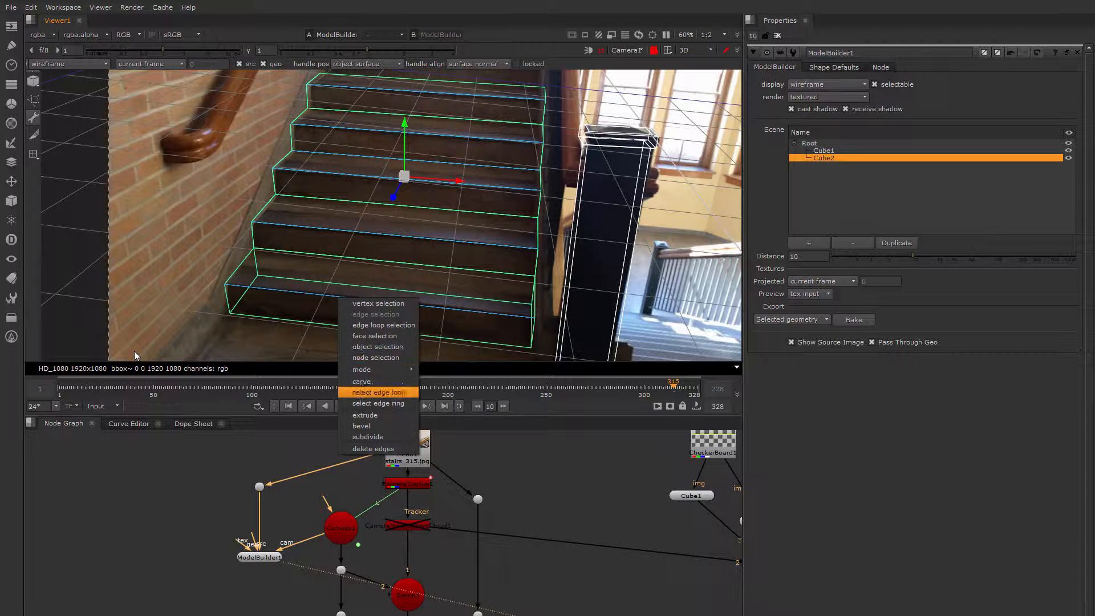
click(362, 425)
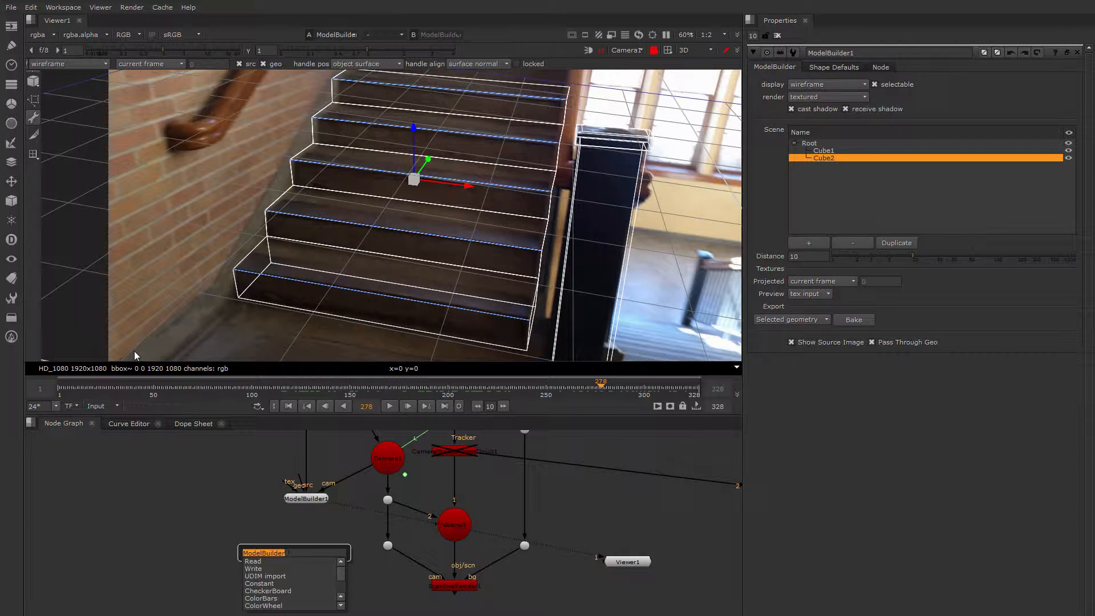
Step: Add a WriteGeo node from the node search and wire it to the Scene output
text(wite)
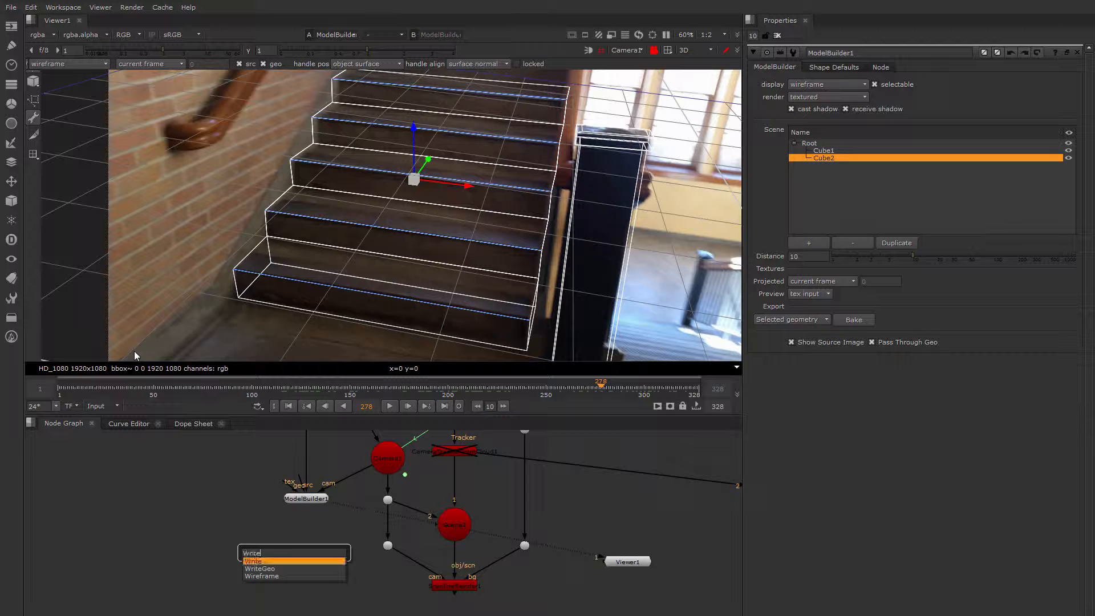
click(260, 568)
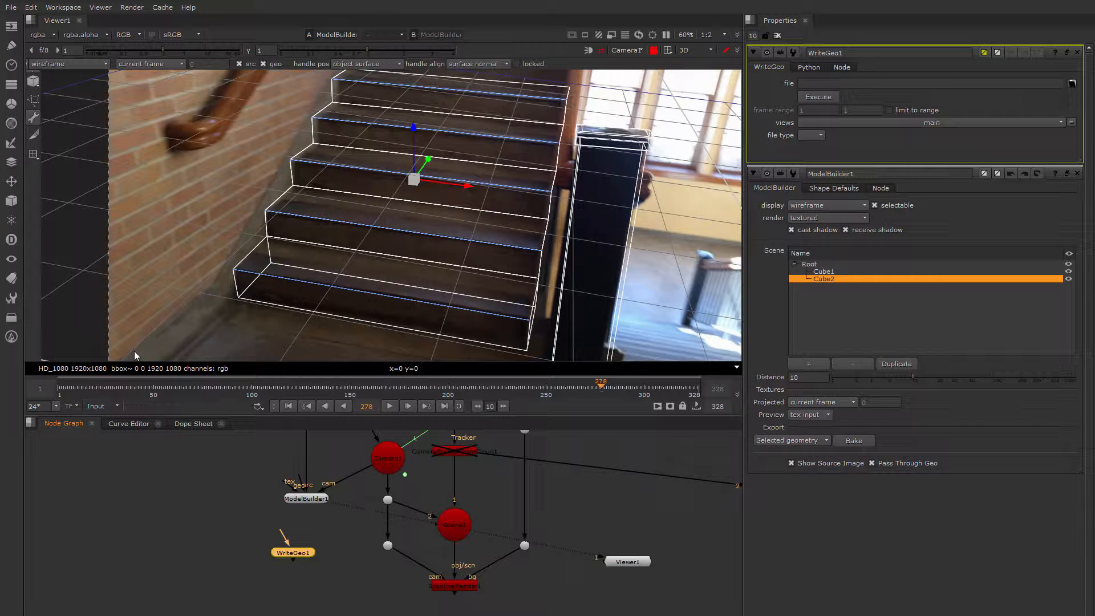
click(454, 524)
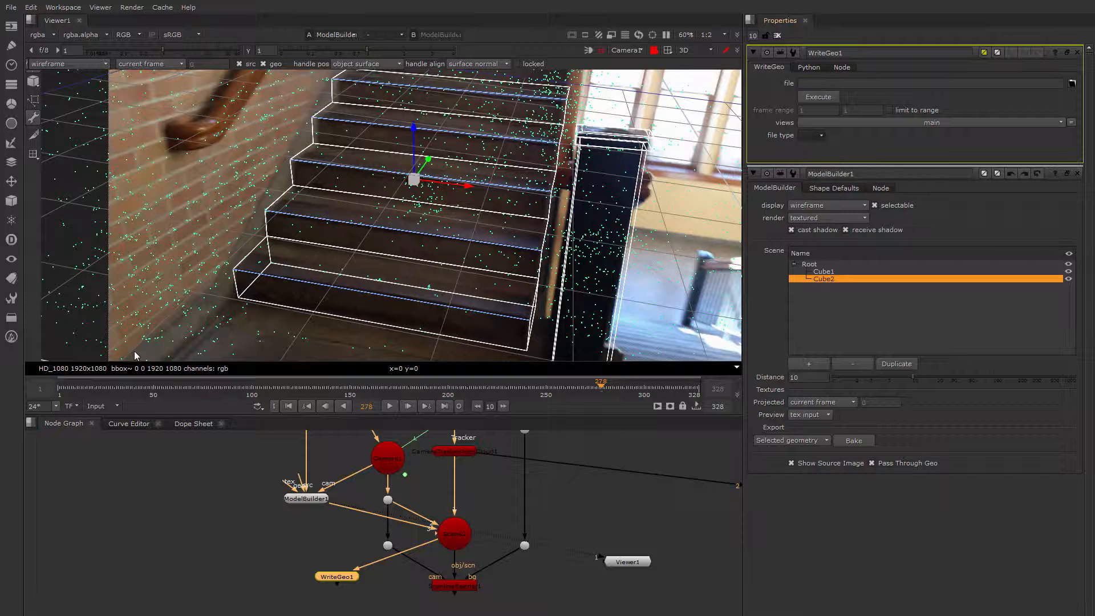
click(810, 135)
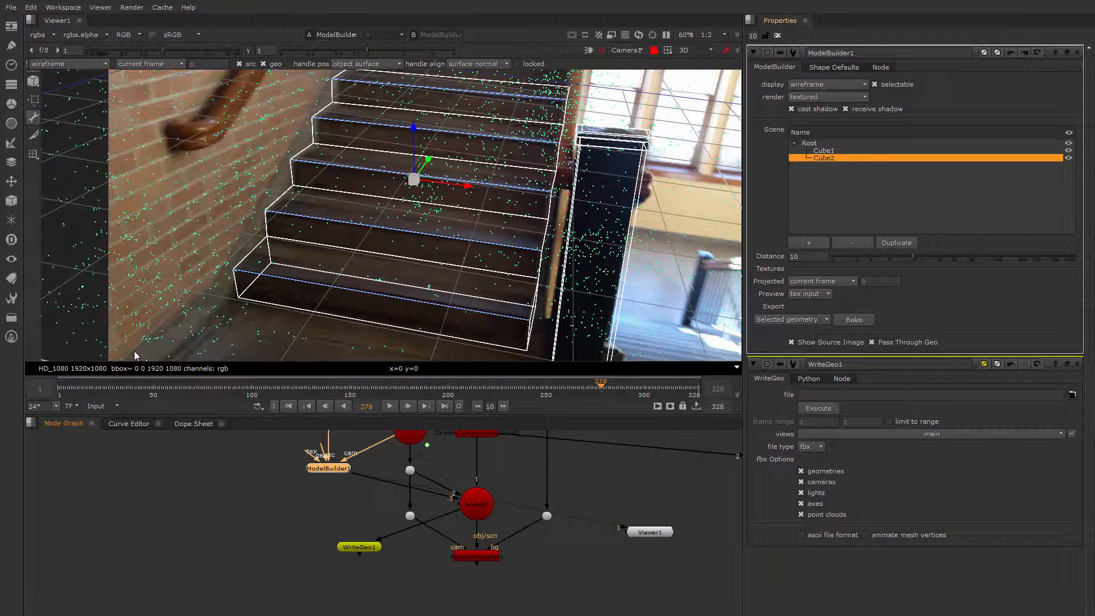
Step: Set Export to Selected geometry, select Cube1 and Cube2, and bake them into ModelBuilderGeo
click(791, 319)
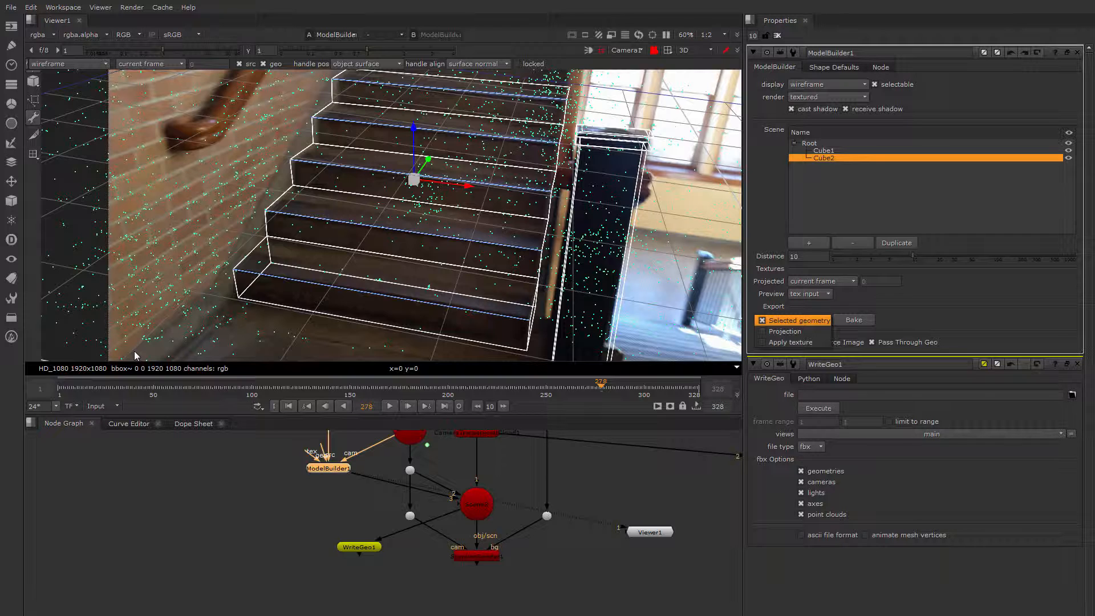
click(765, 320)
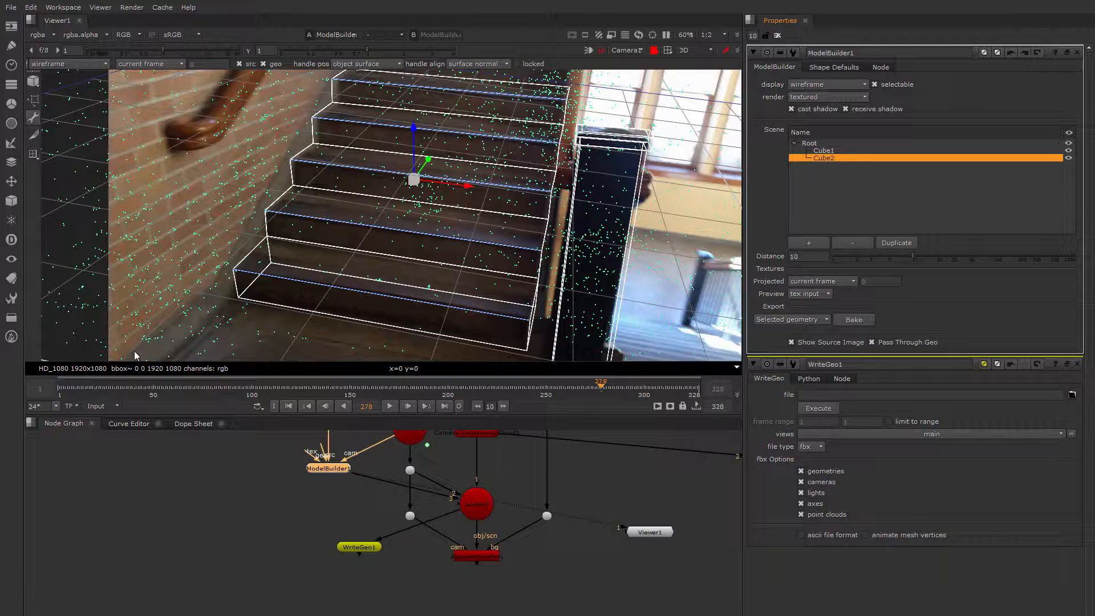
click(809, 142)
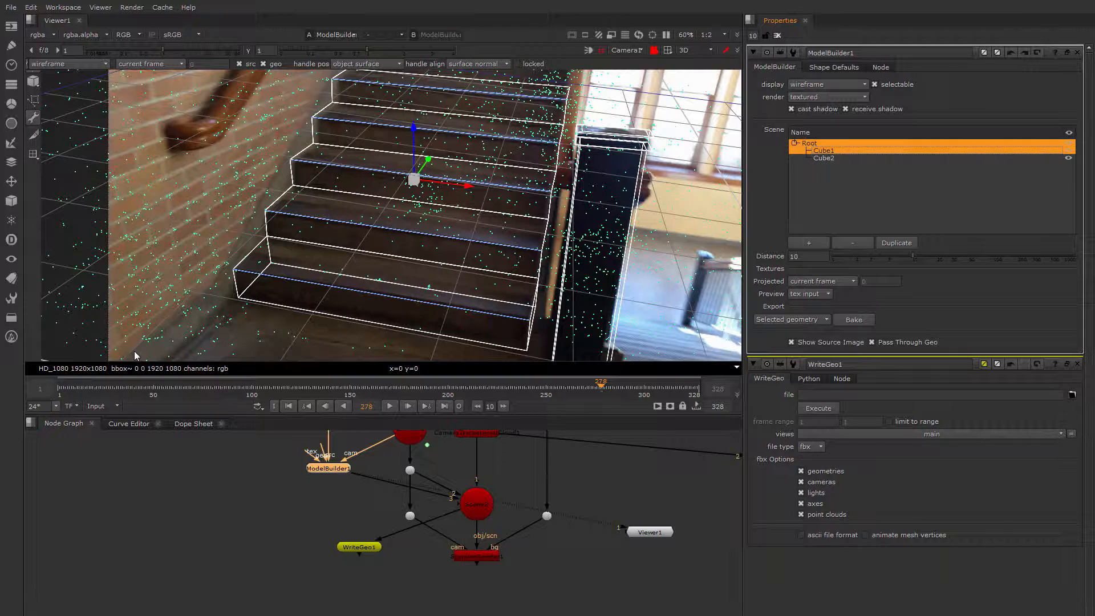
click(824, 157)
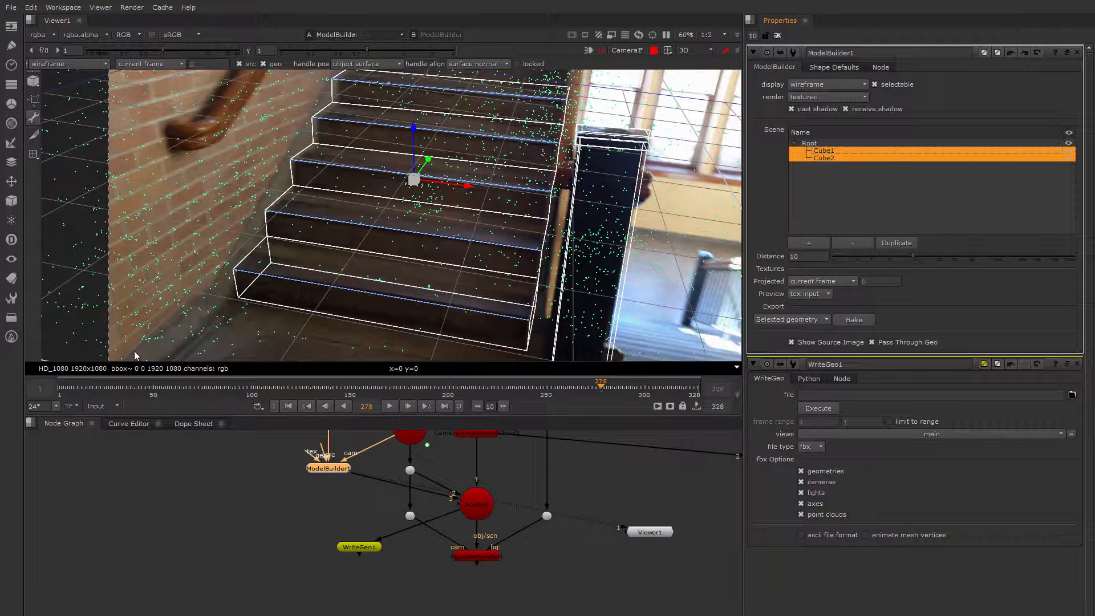
mouse_move(854, 319)
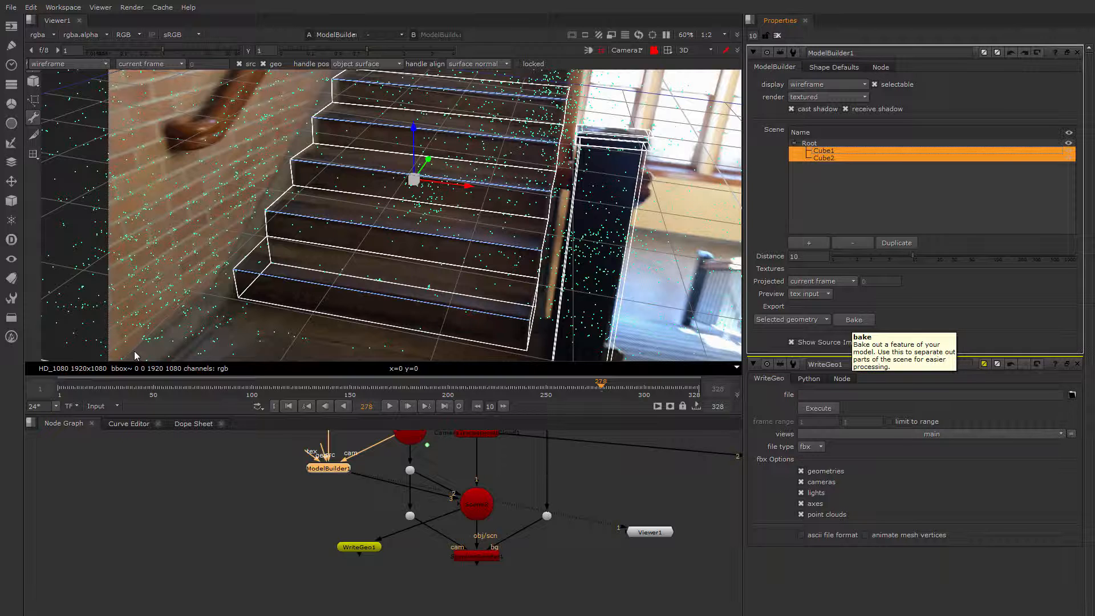
click(854, 320)
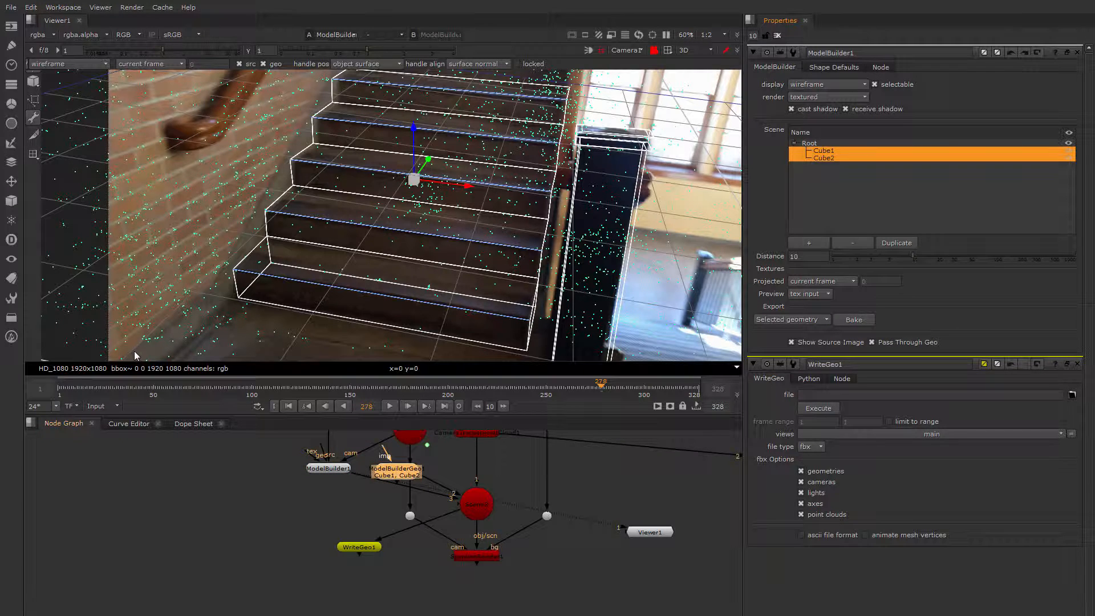